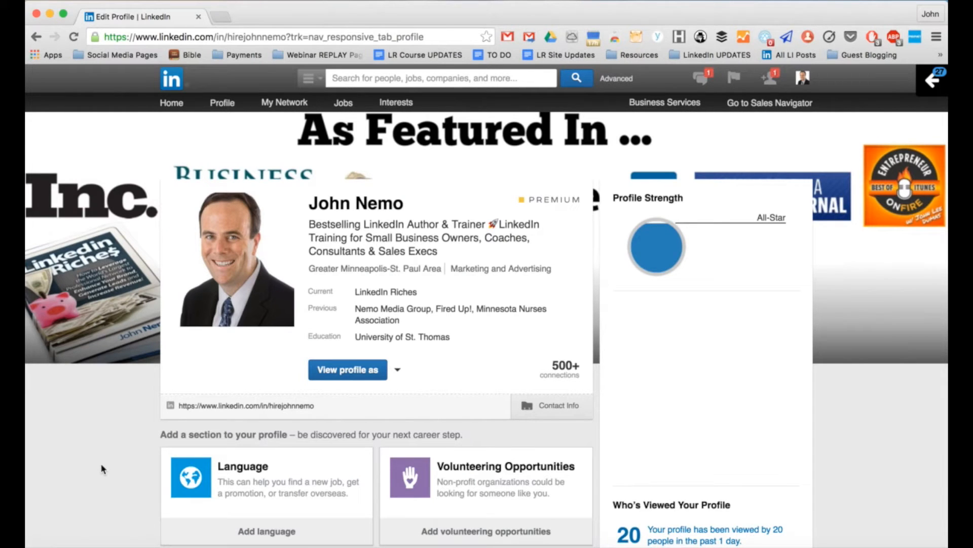
pyautogui.moveTo(726, 450)
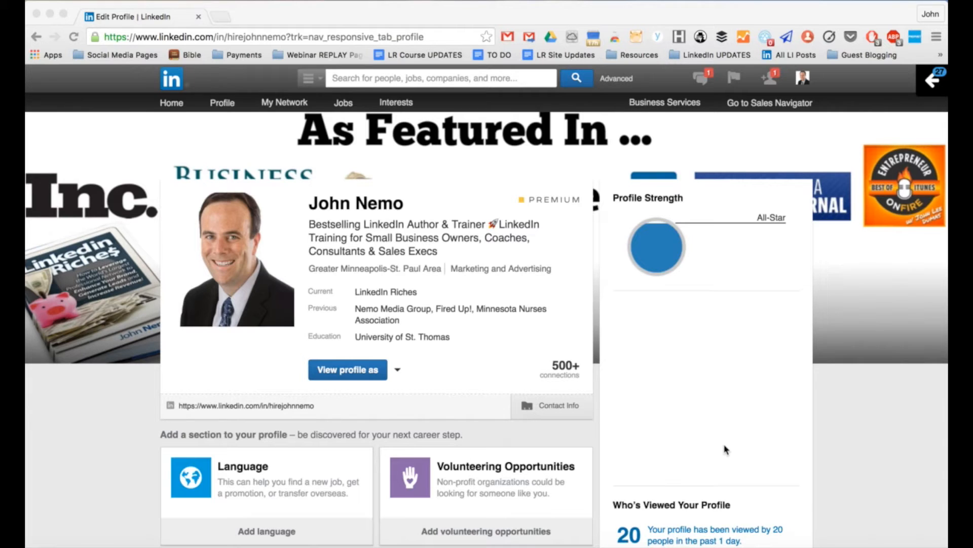
pyautogui.moveTo(779, 34)
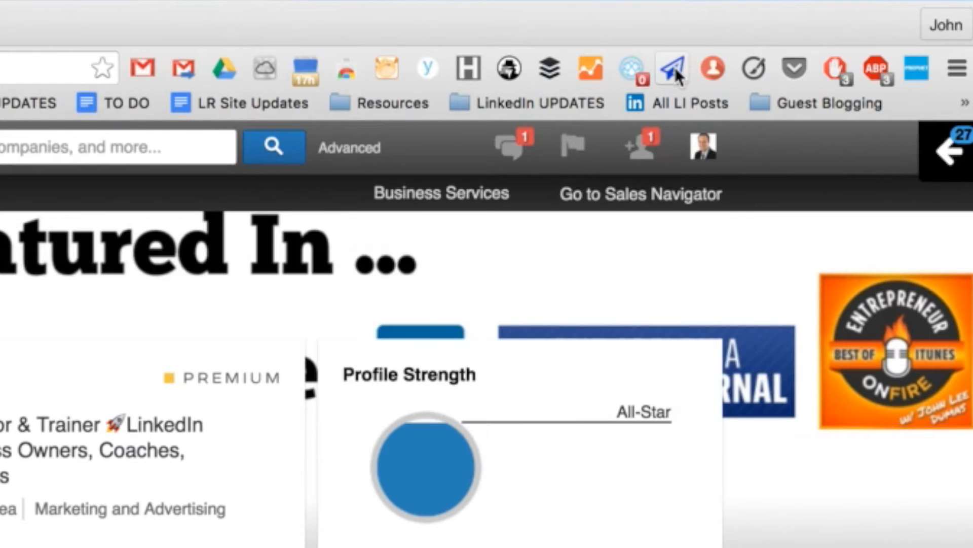
# Step: Search LinkedIn for the quoted phrase "Business Development" and limit results to People
pyautogui.click(672, 68)
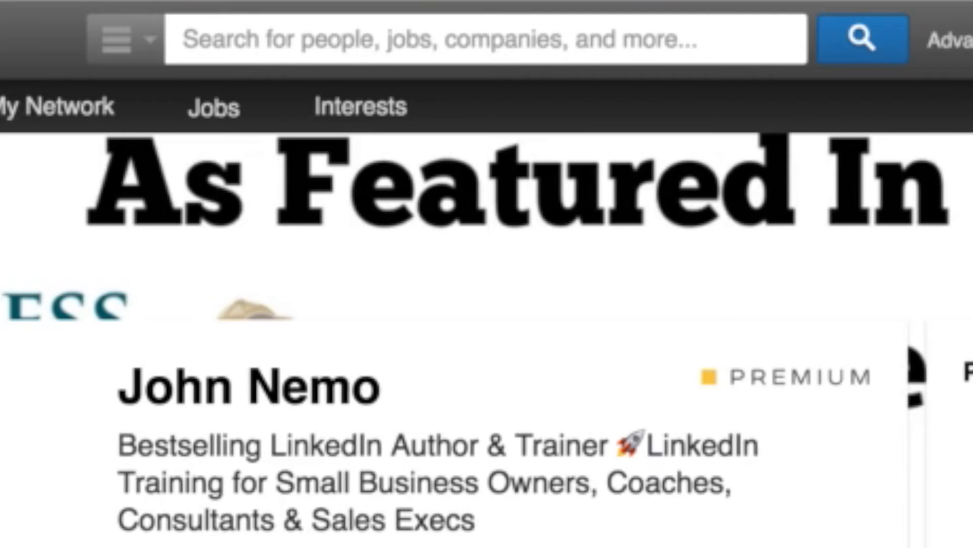
pyautogui.click(404, 38)
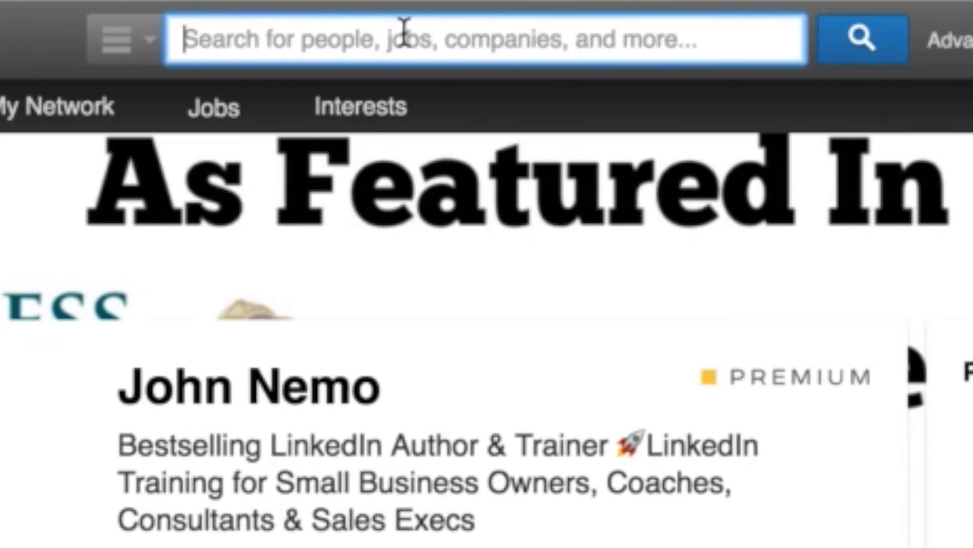
pyautogui.write('"Business')
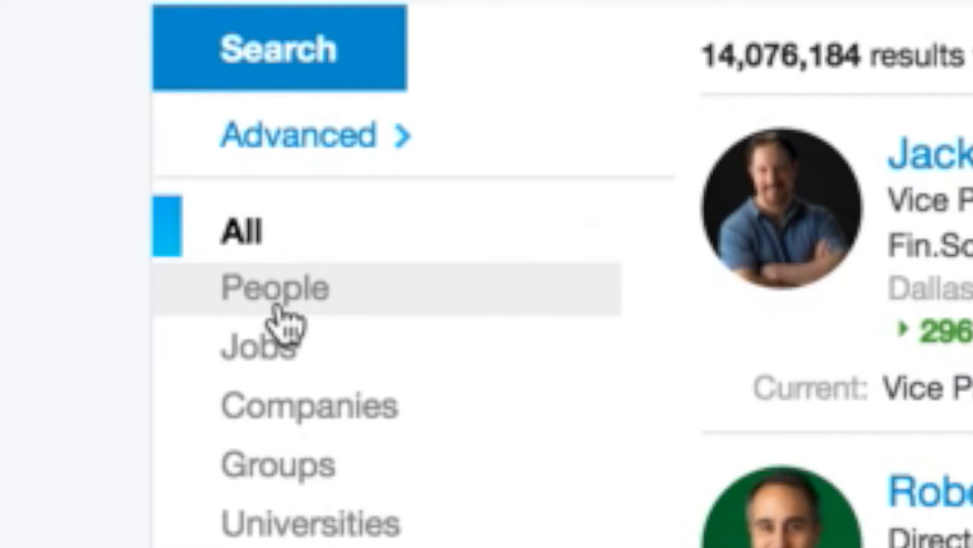
pyautogui.click(273, 289)
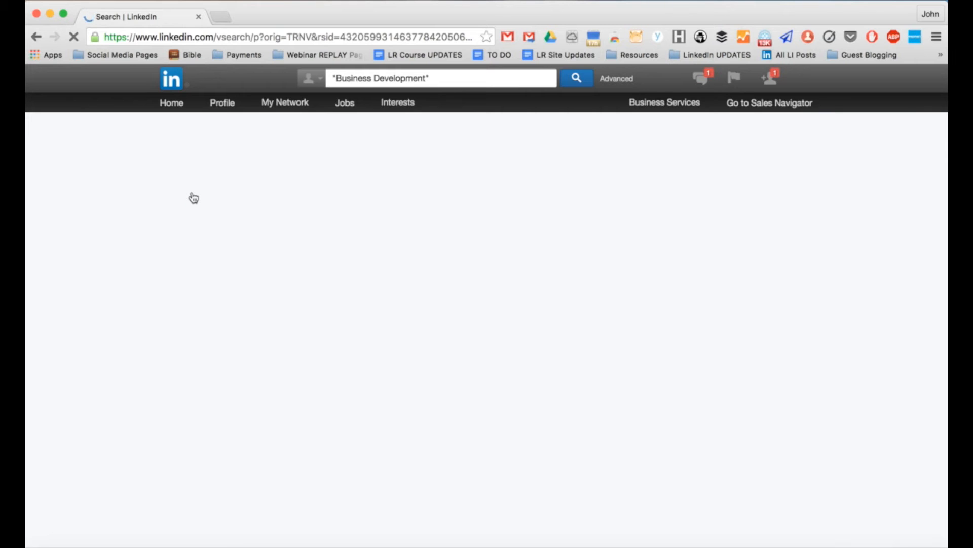
# Step: Tick 2nd Connections under Relationship, leaving 1,541,201 matching people
pyautogui.click(576, 78)
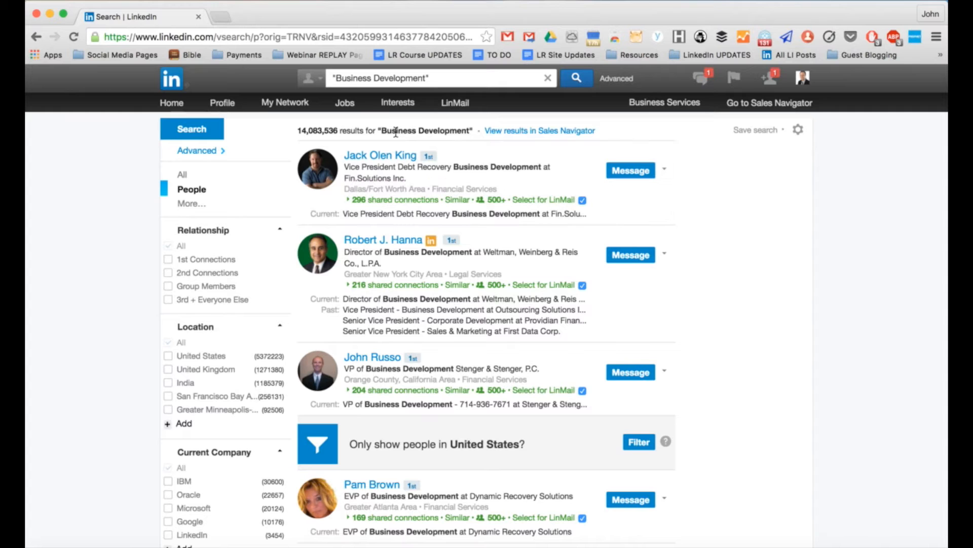
pyautogui.scroll(-3)
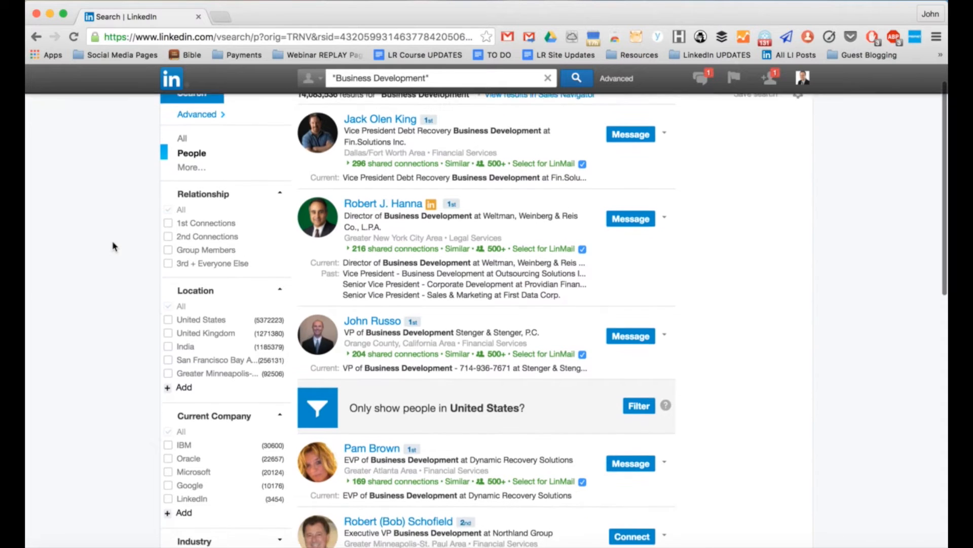
pyautogui.click(168, 236)
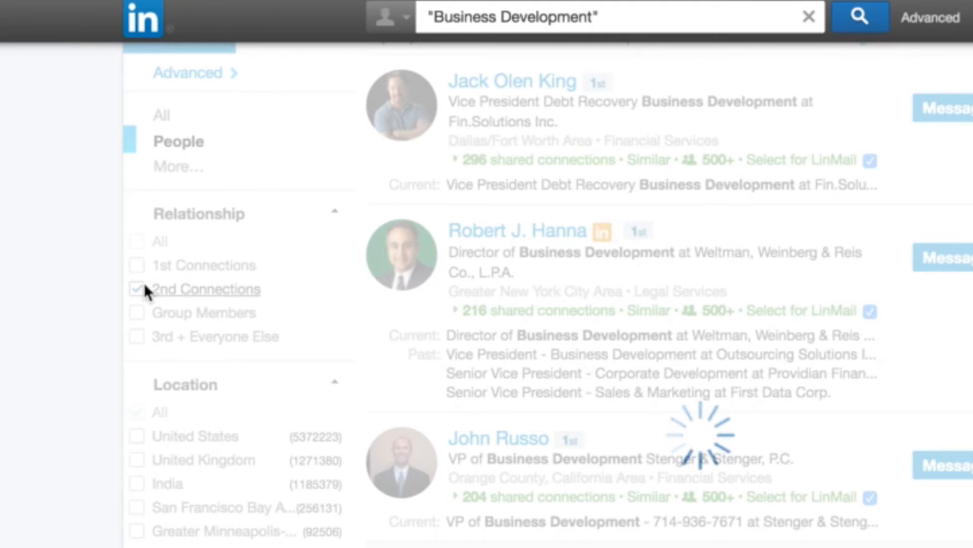
pyautogui.click(138, 289)
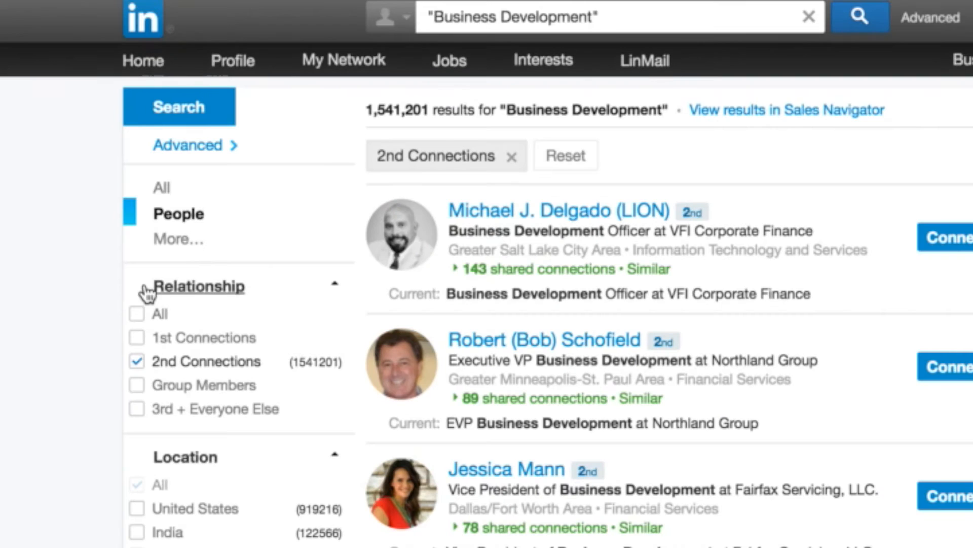
pyautogui.moveTo(89, 341)
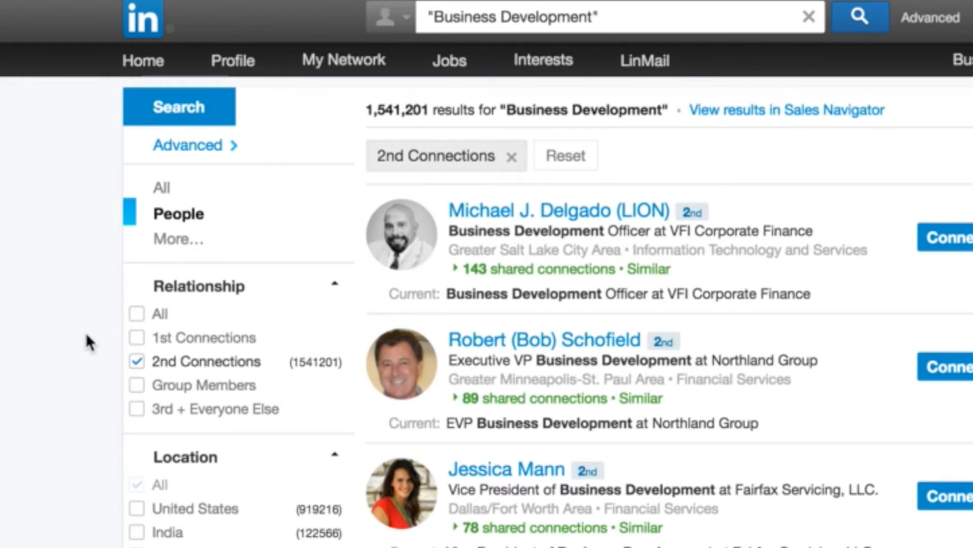
pyautogui.moveTo(357, 111)
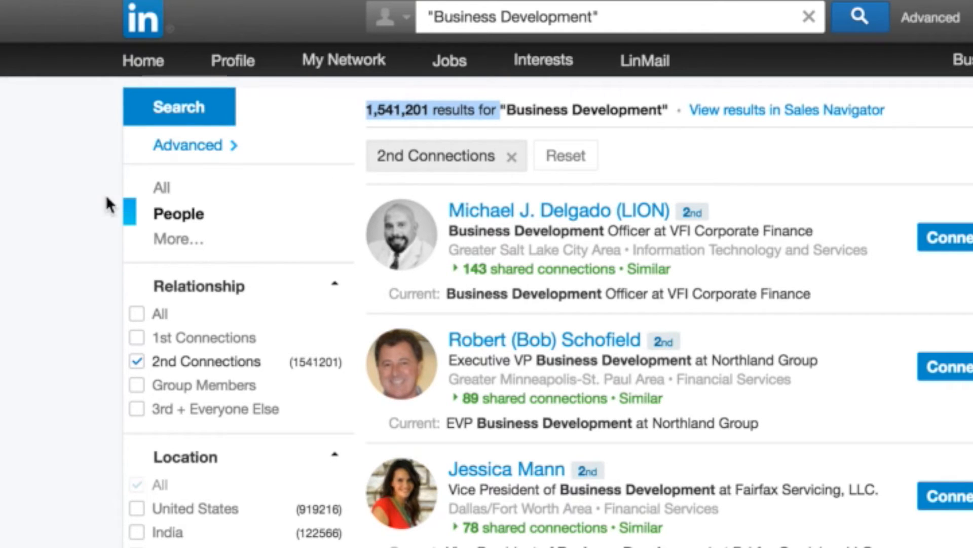
pyautogui.scroll(-3)
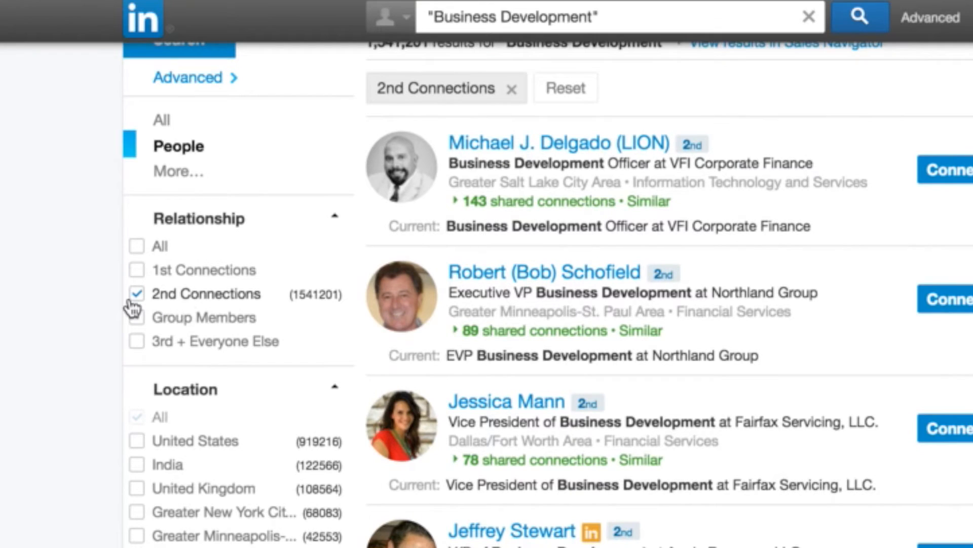
pyautogui.moveTo(134, 310)
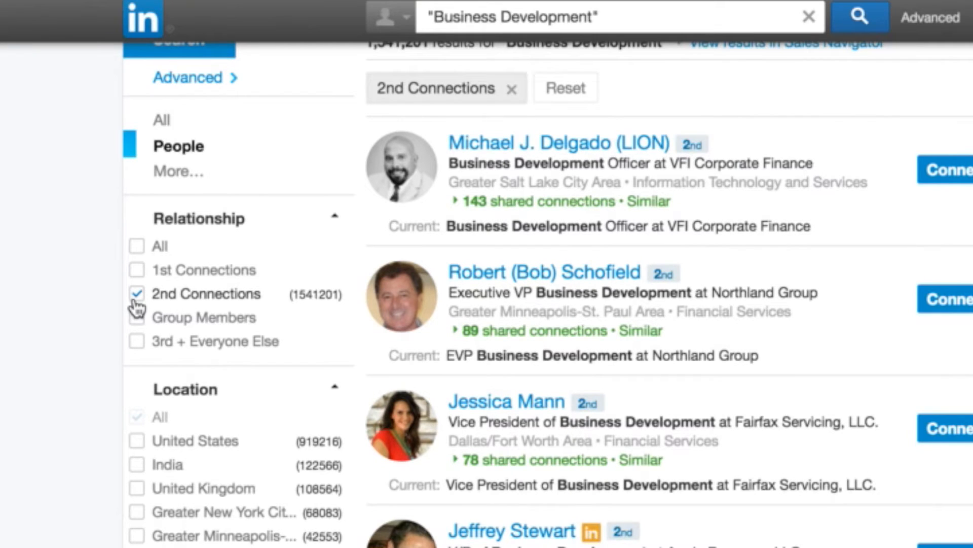
pyautogui.moveTo(85, 375)
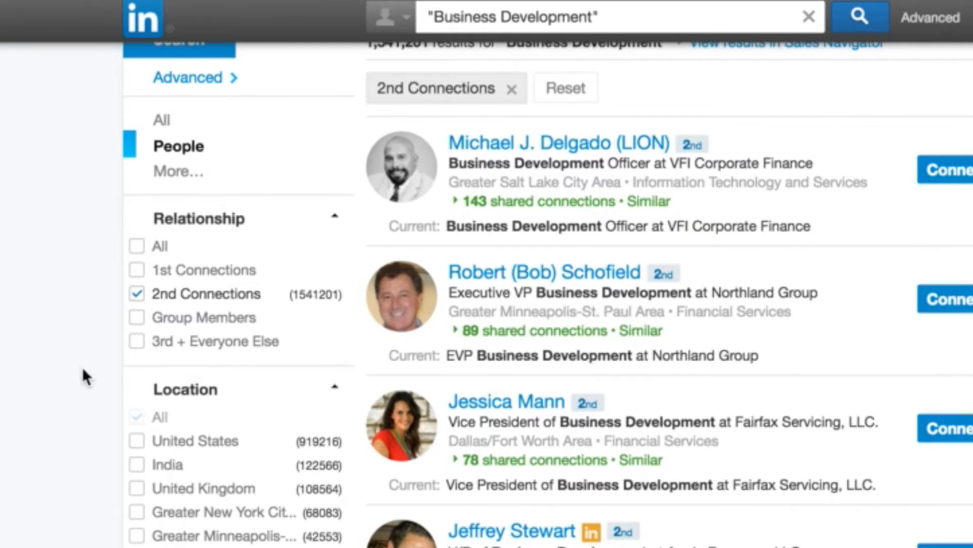
pyautogui.scroll(-3)
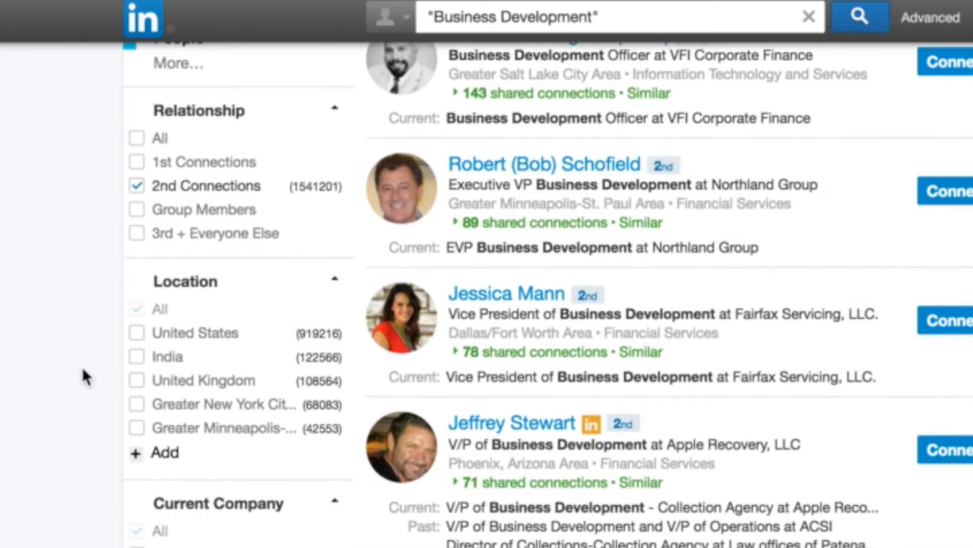
# Step: Tick the Greater Minneapolis-St. Paul Area location filter for the 2nd-degree results
pyautogui.scroll(-3)
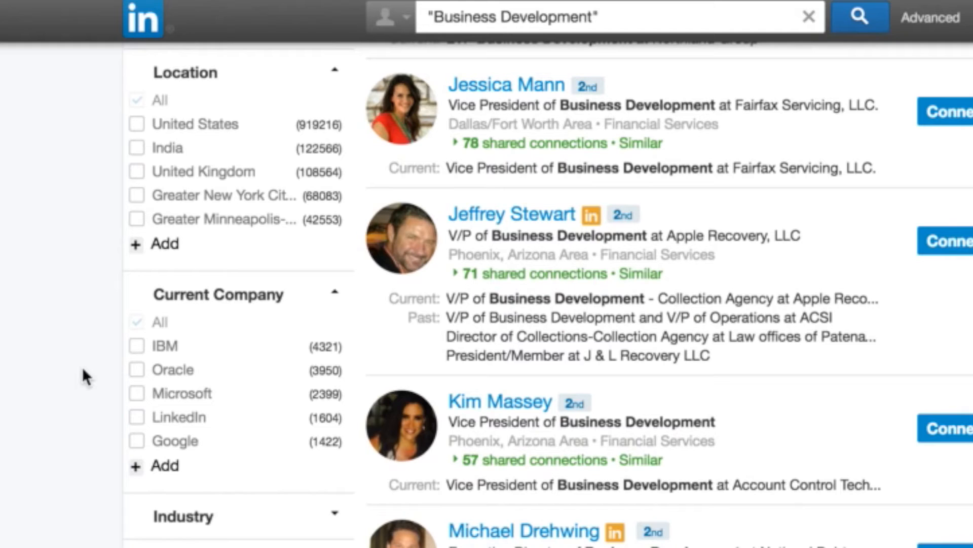
pyautogui.moveTo(292, 248)
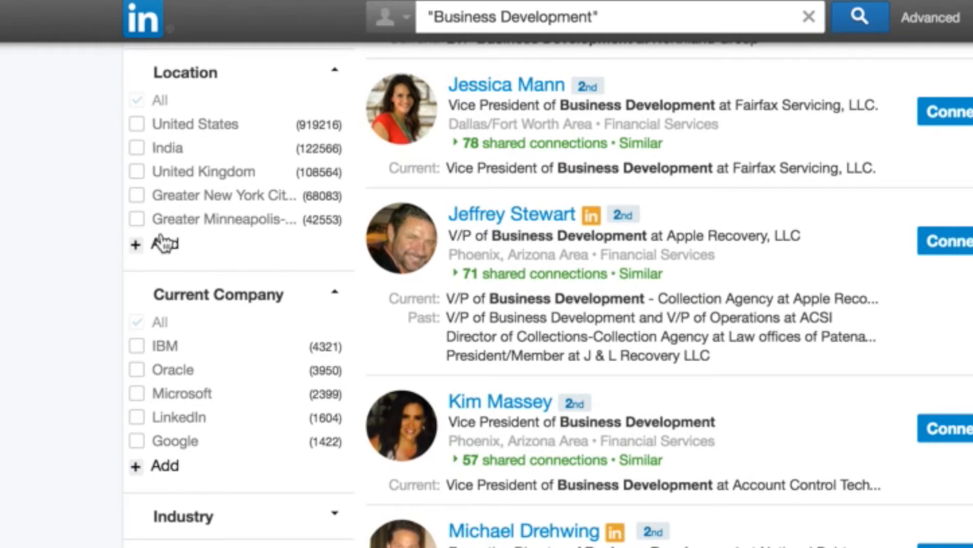
pyautogui.moveTo(134, 228)
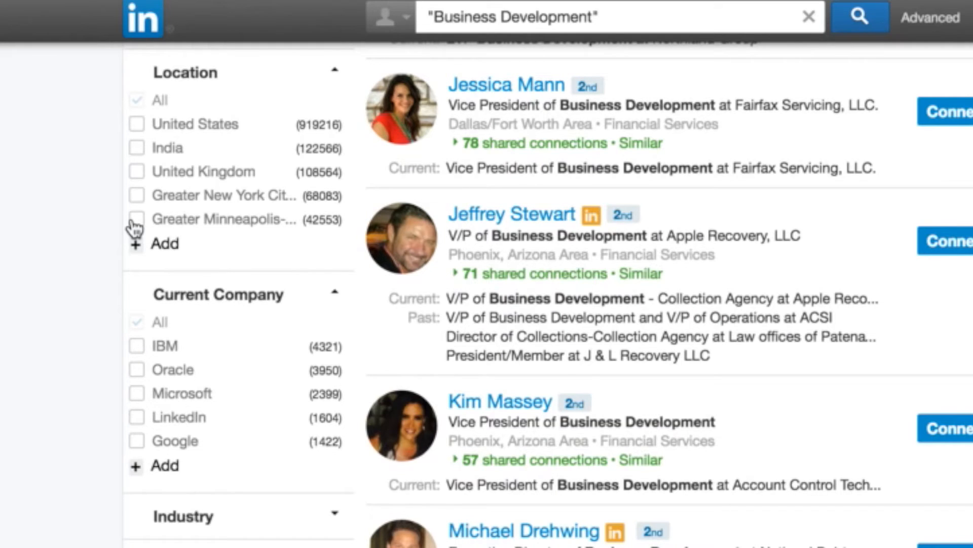
pyautogui.click(137, 219)
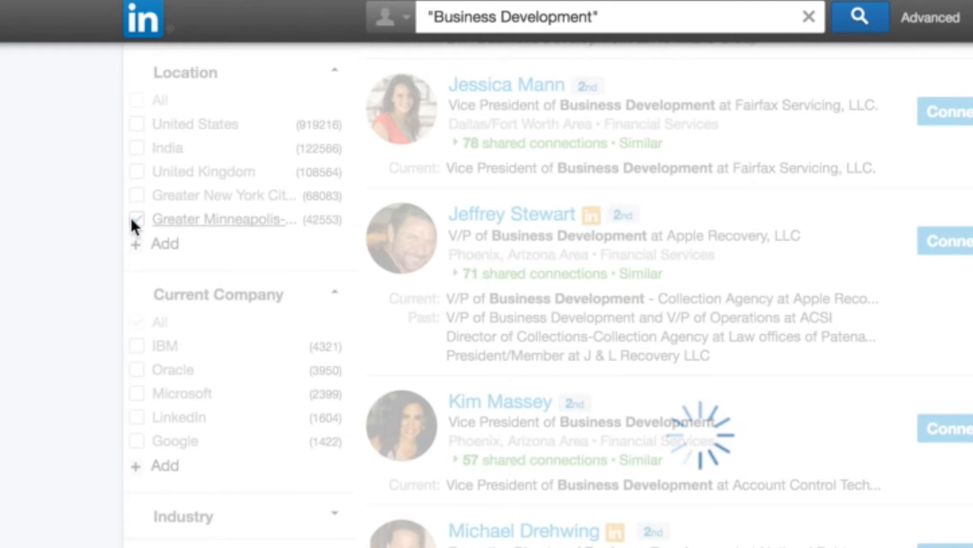
pyautogui.click(137, 219)
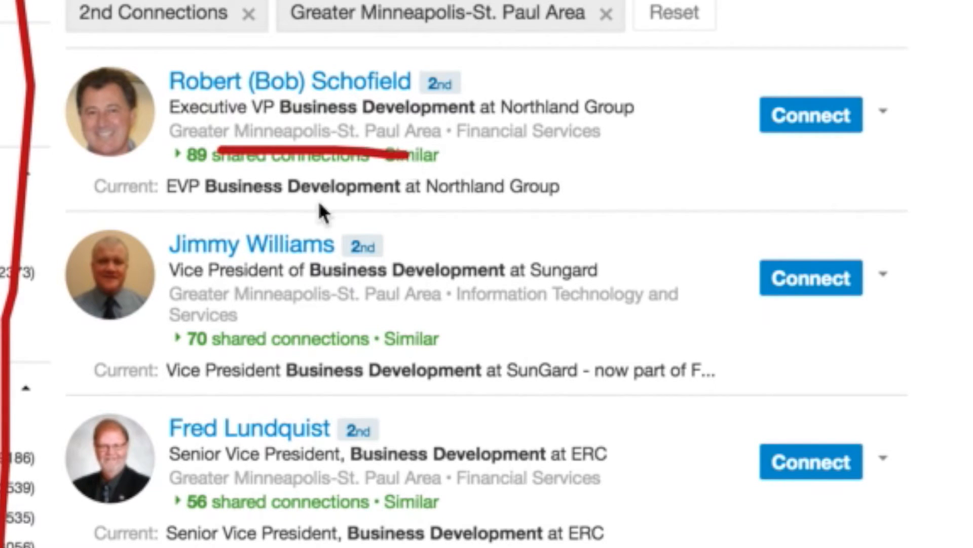
pyautogui.moveTo(308, 283)
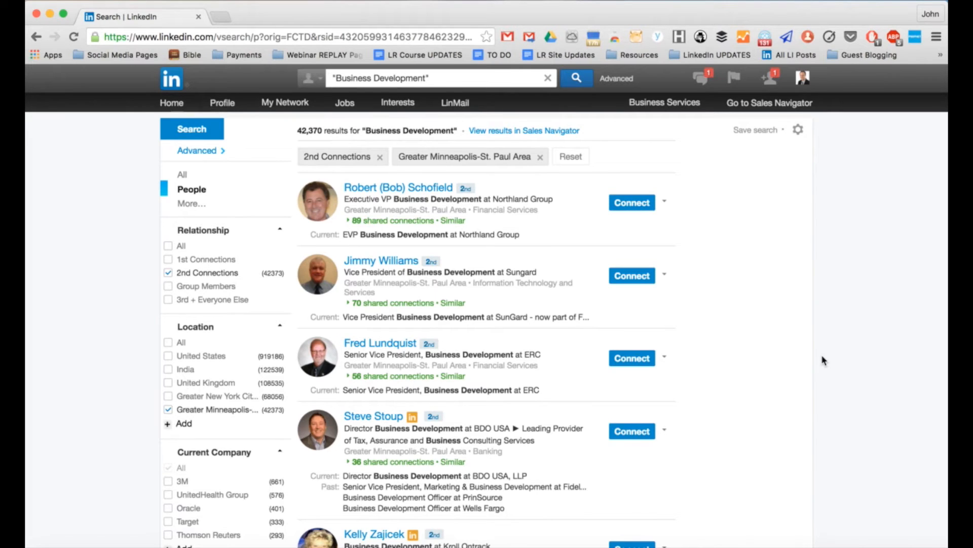
# Step: Clear the Minneapolis location, briefly try IBM under Current Company, leaving only 2nd Connections
pyautogui.scroll(-3)
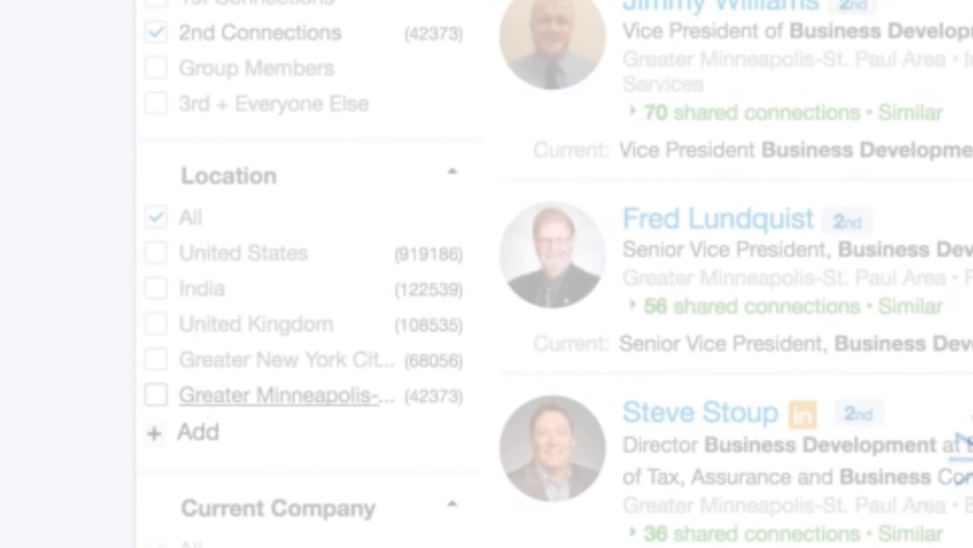
pyautogui.scroll(-3)
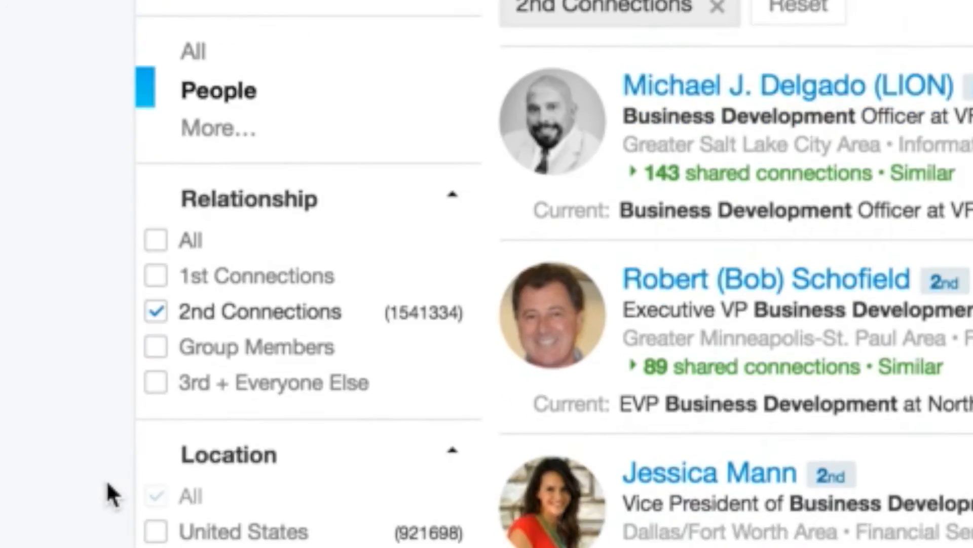
pyautogui.scroll(-3)
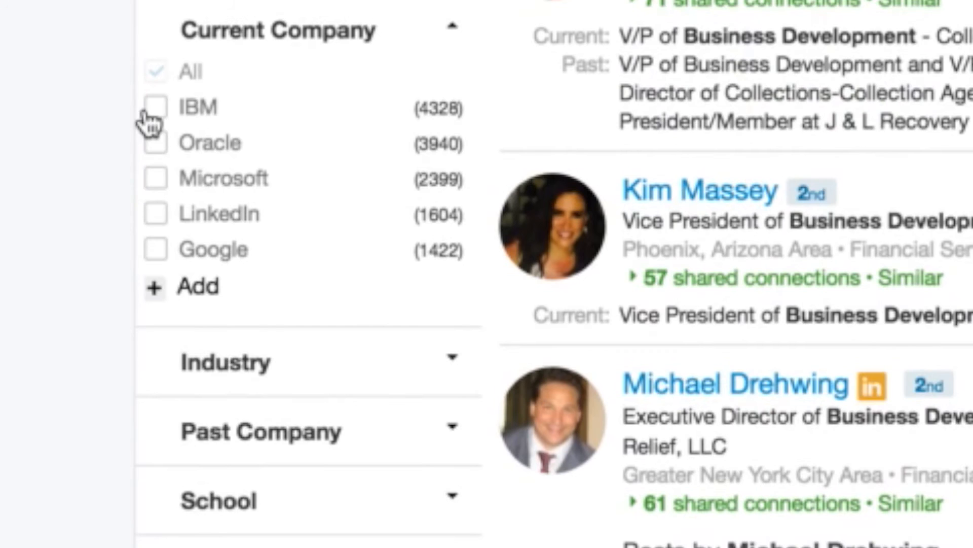
pyautogui.click(155, 106)
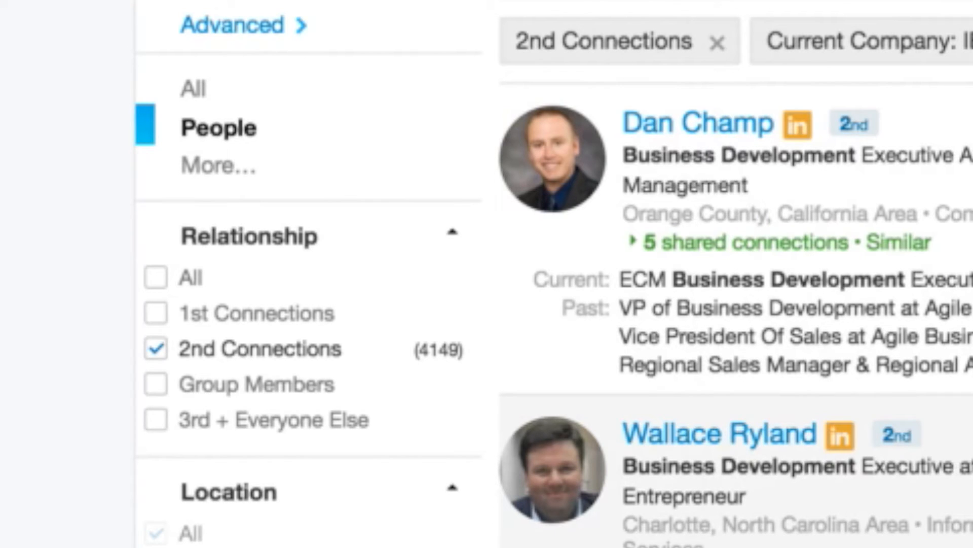
pyautogui.scroll(-3)
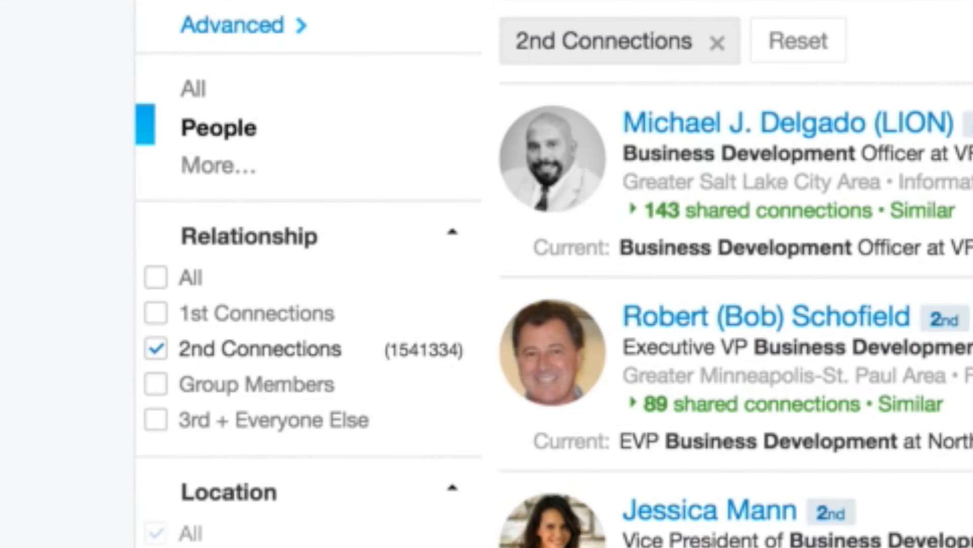
# Step: Add the Marketing and Advertising industry filter from the expanded Industry list
pyautogui.scroll(-3)
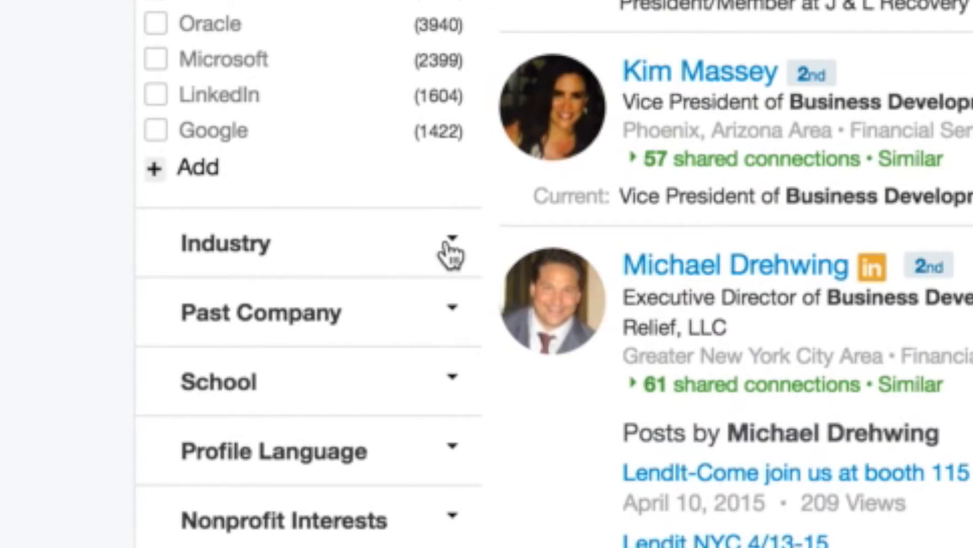
pyautogui.click(453, 242)
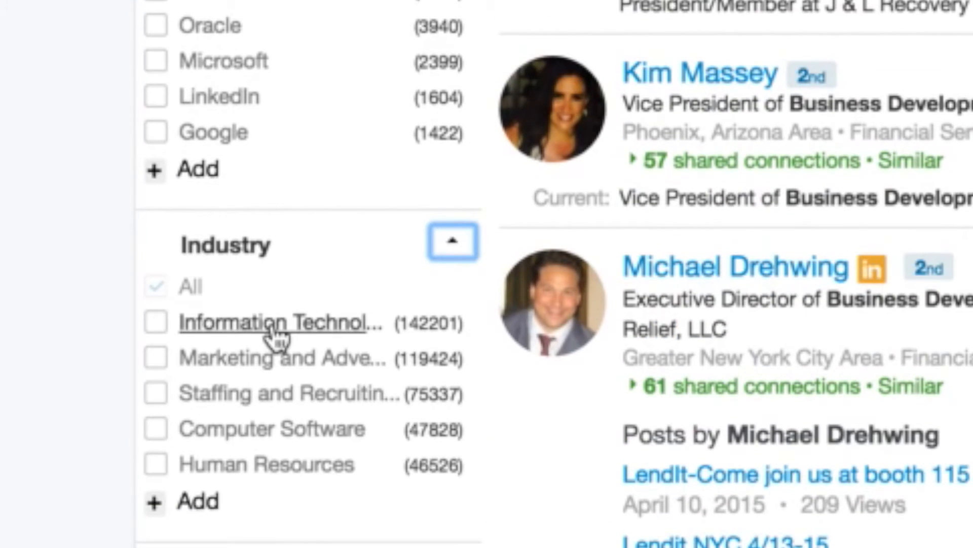
pyautogui.moveTo(272, 322)
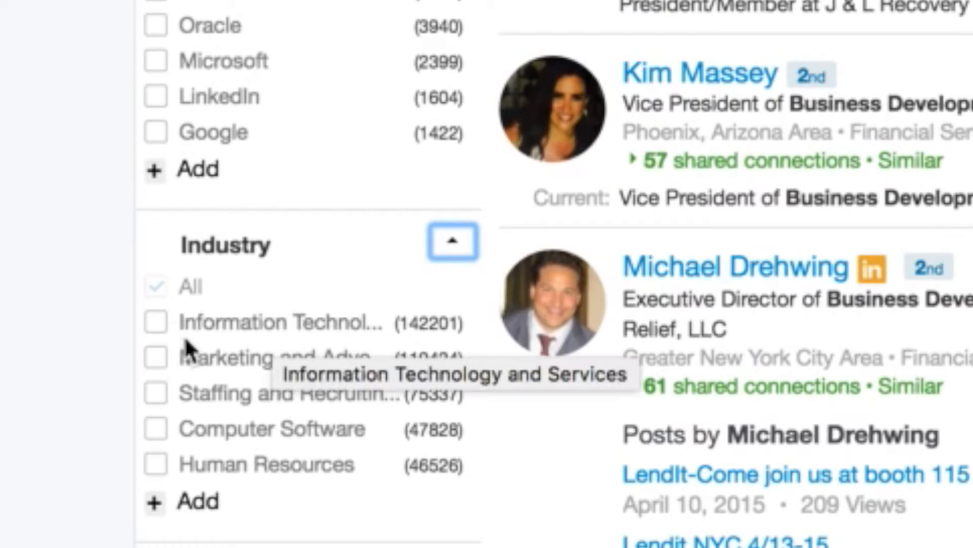
pyautogui.click(155, 357)
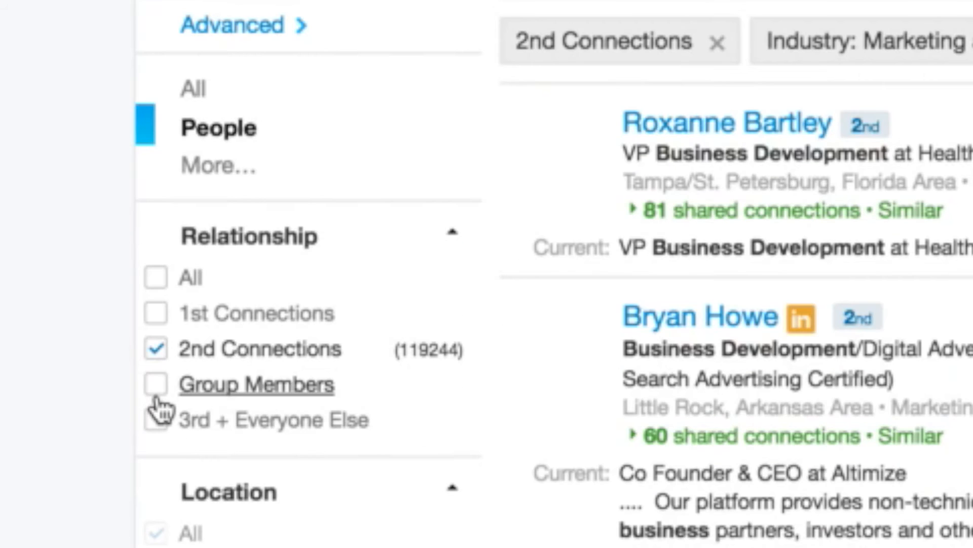
pyautogui.scroll(-3)
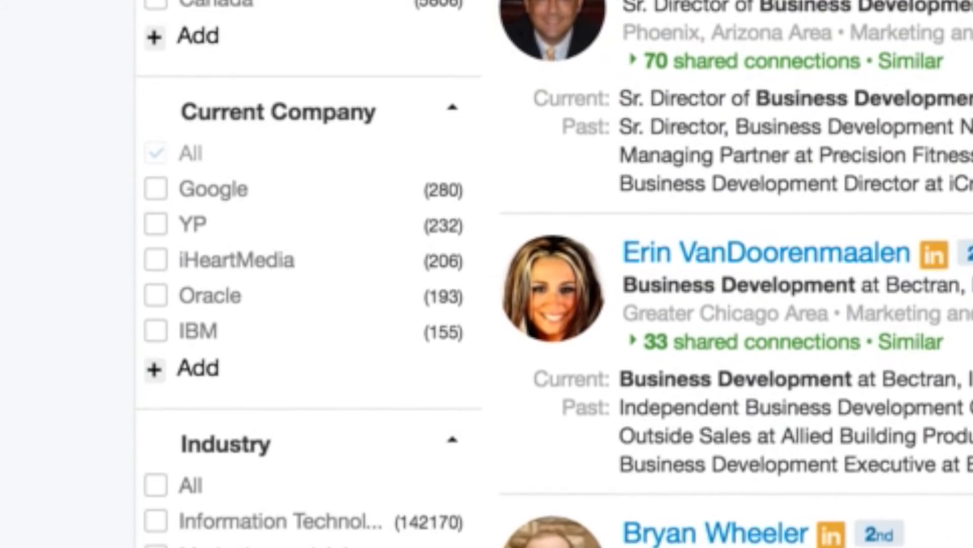
pyautogui.click(154, 283)
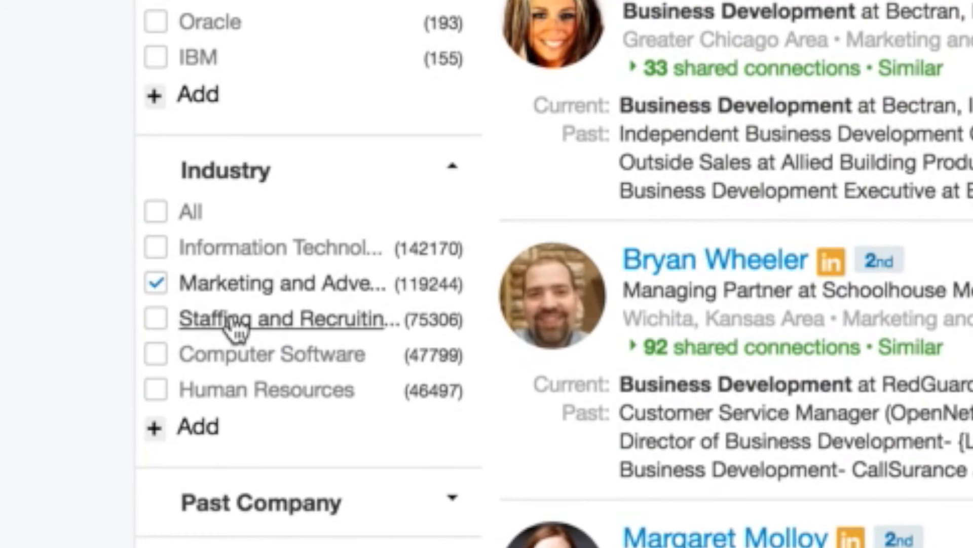
pyautogui.moveTo(237, 386)
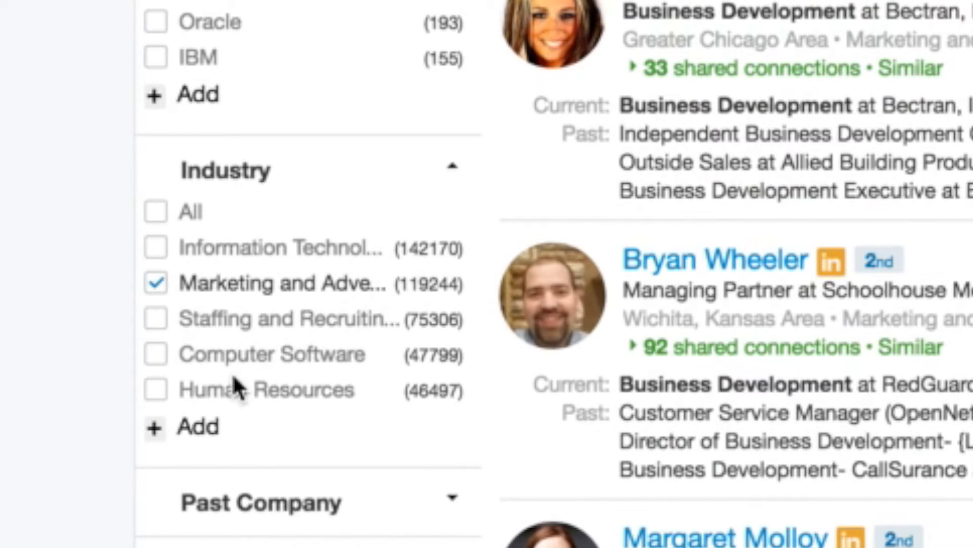
# Step: Add a second industry by searching Healthcare and picking Hospital & Health Care
pyautogui.click(183, 427)
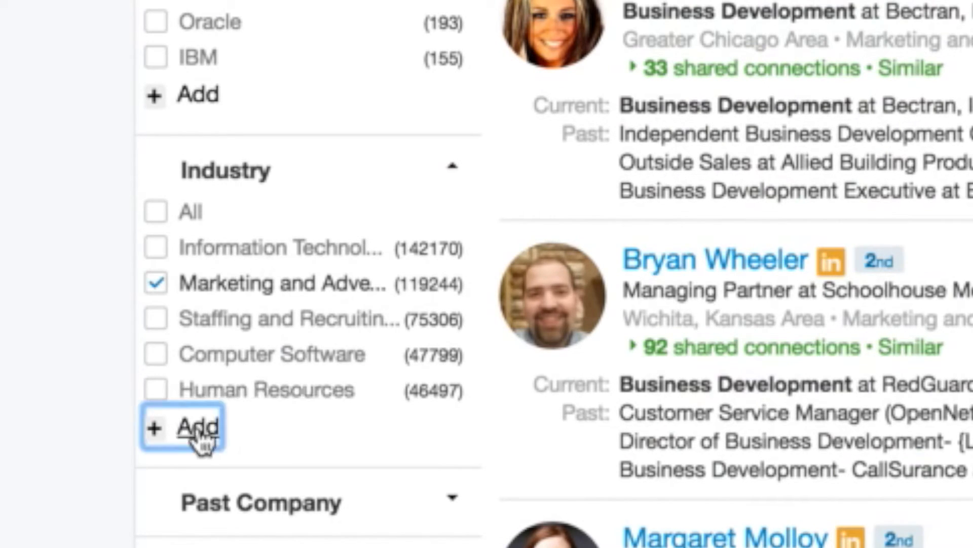
pyautogui.click(195, 427)
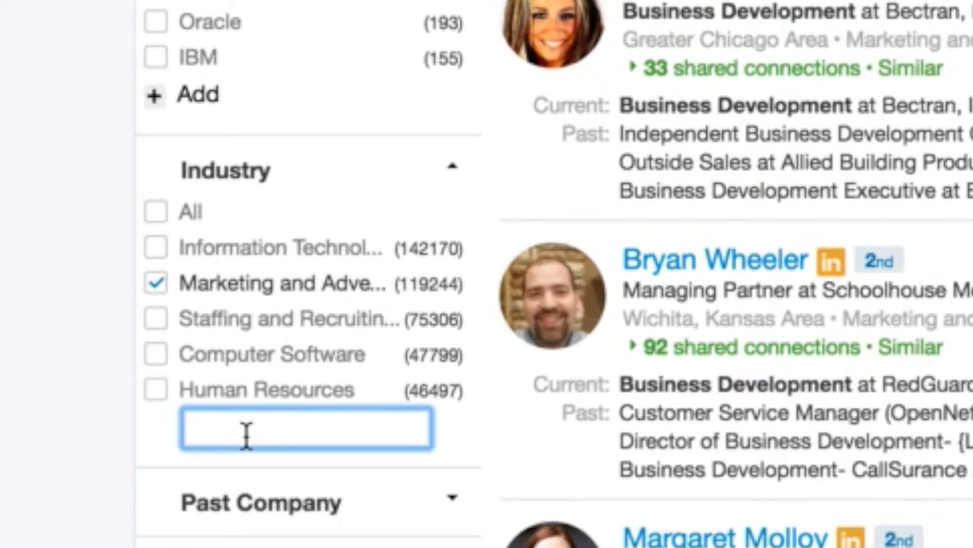
pyautogui.write('H')
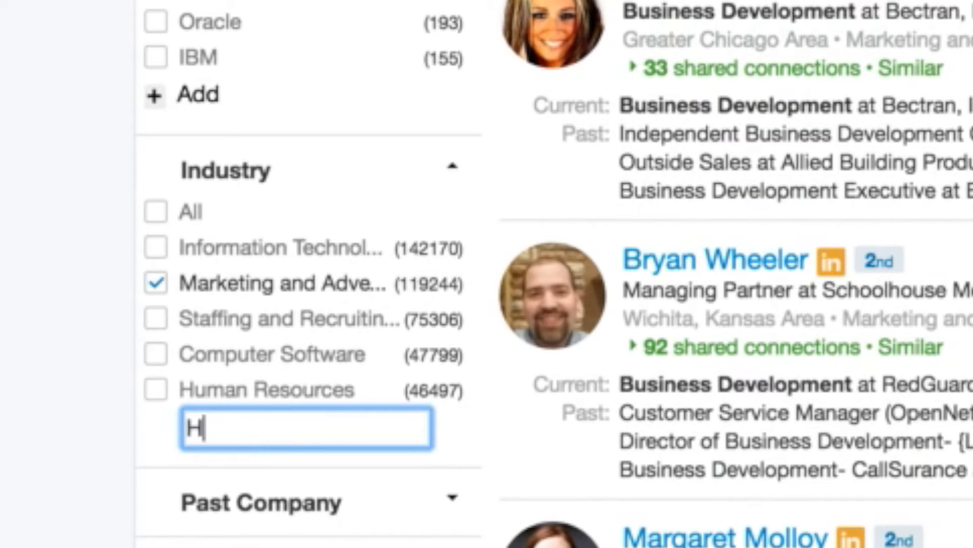
pyautogui.write('ealthcar')
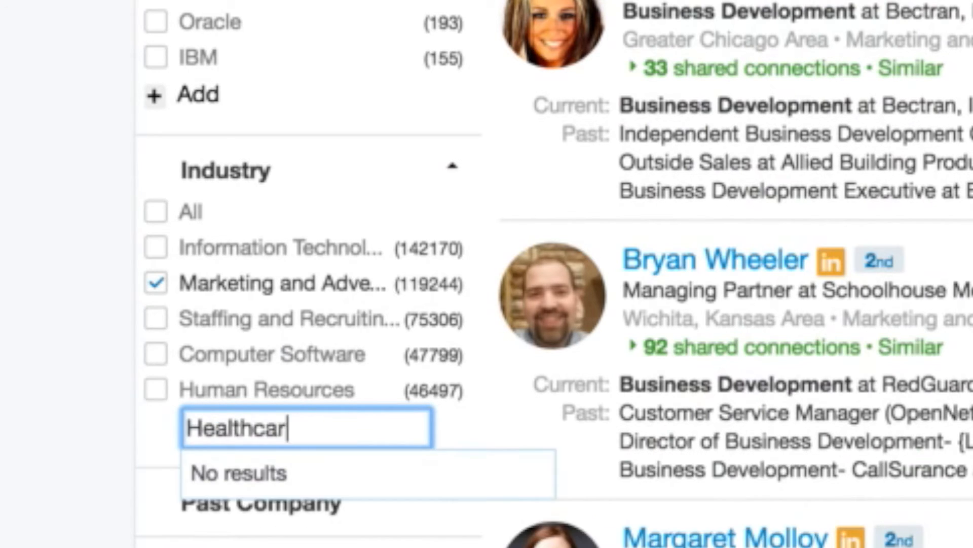
pyautogui.press('BackSpace')
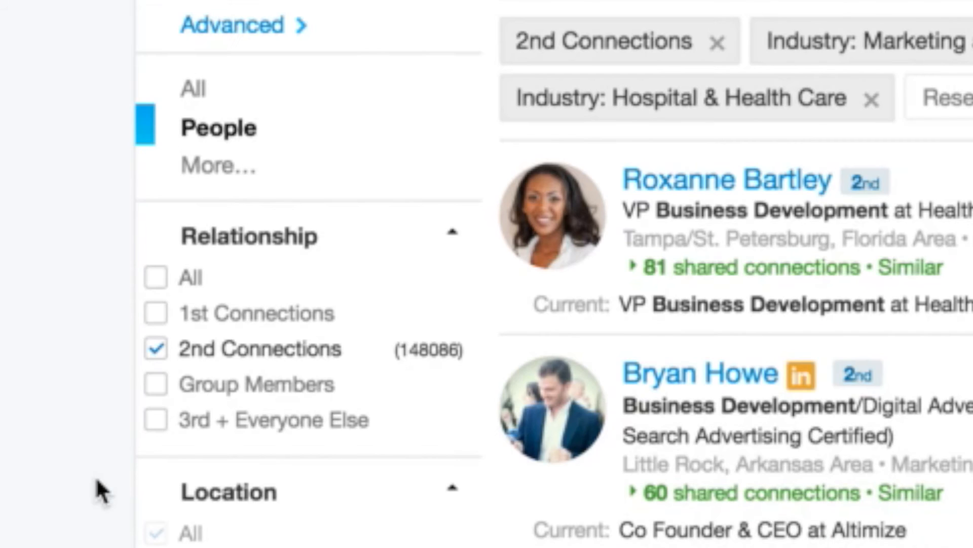
pyautogui.scroll(-3)
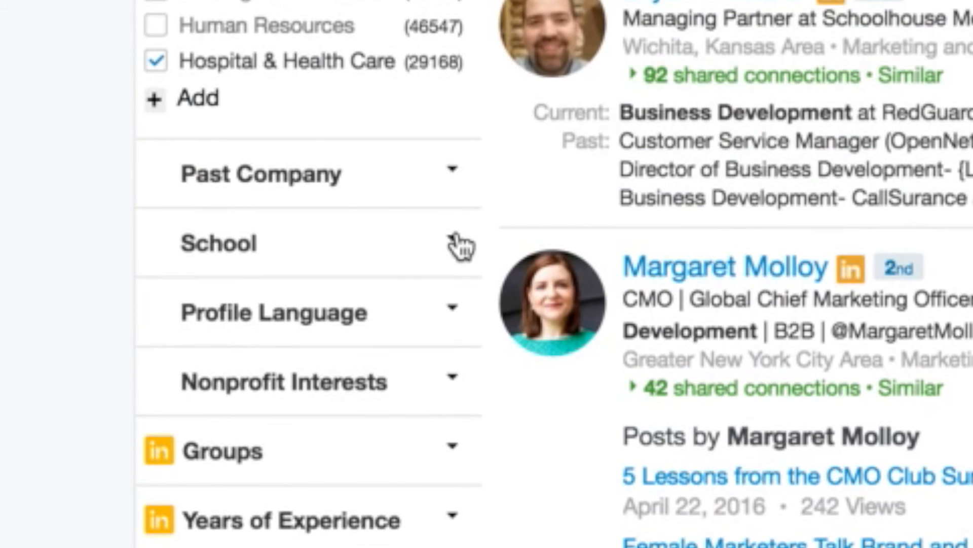
# Step: Try the University of Minnesota school filter, leaving only 2nd Connections and Hospital & Health Care (29,156 results)
pyautogui.click(452, 242)
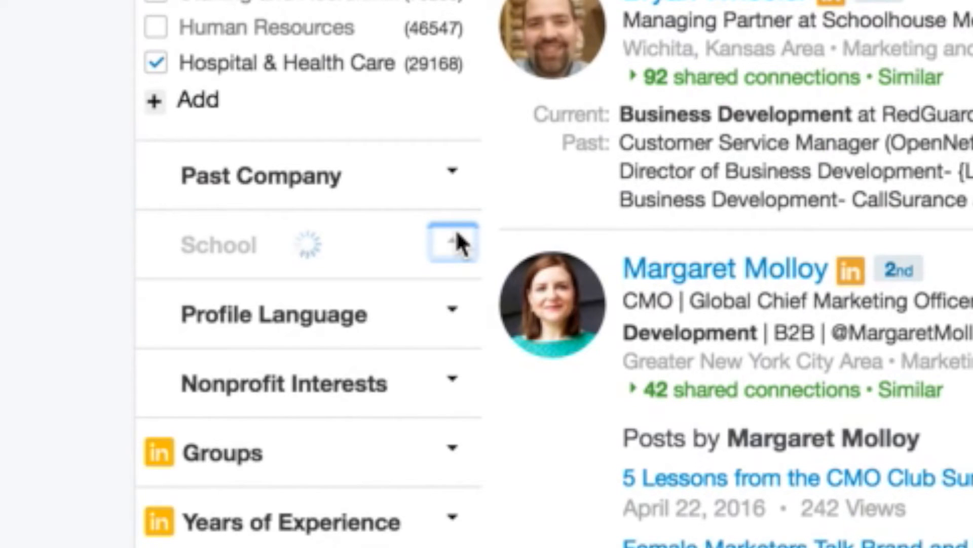
pyautogui.click(452, 241)
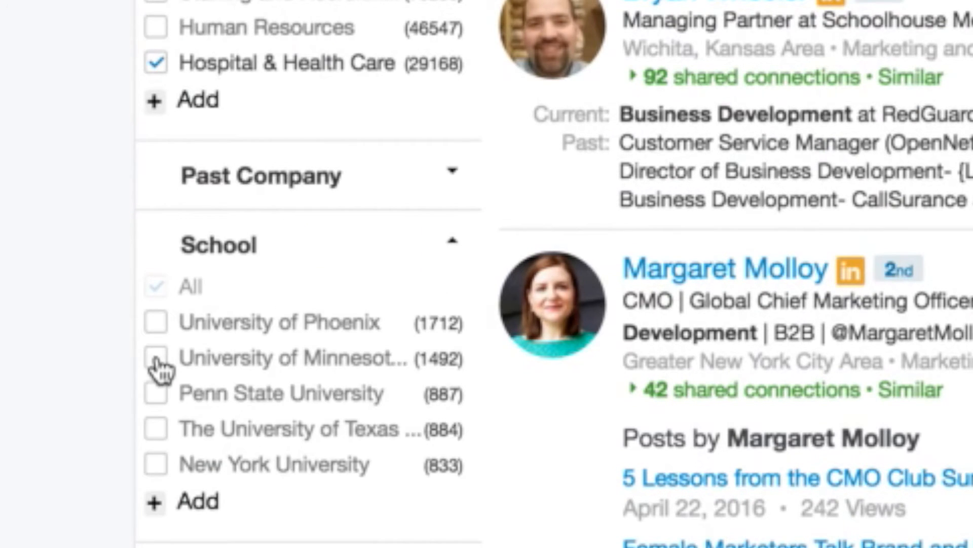
pyautogui.click(155, 358)
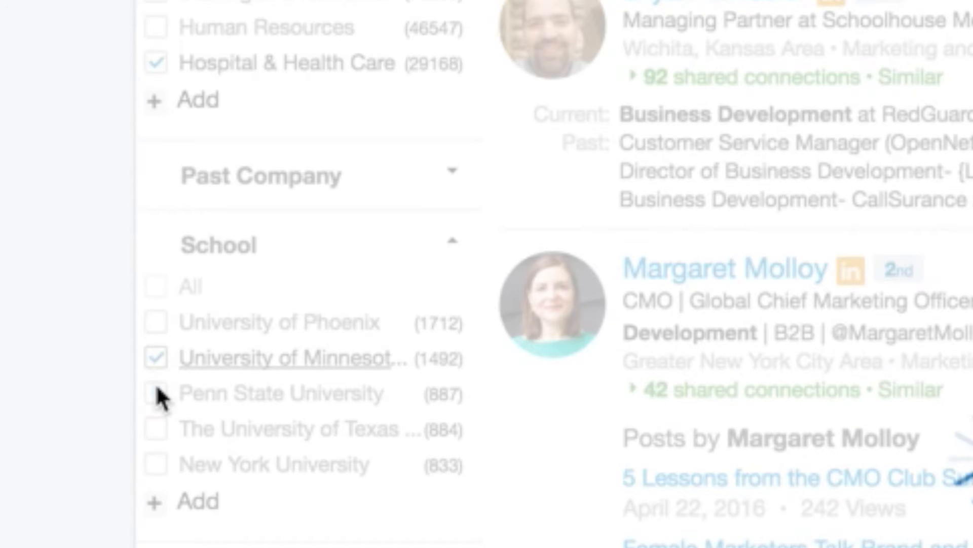
pyautogui.moveTo(167, 395)
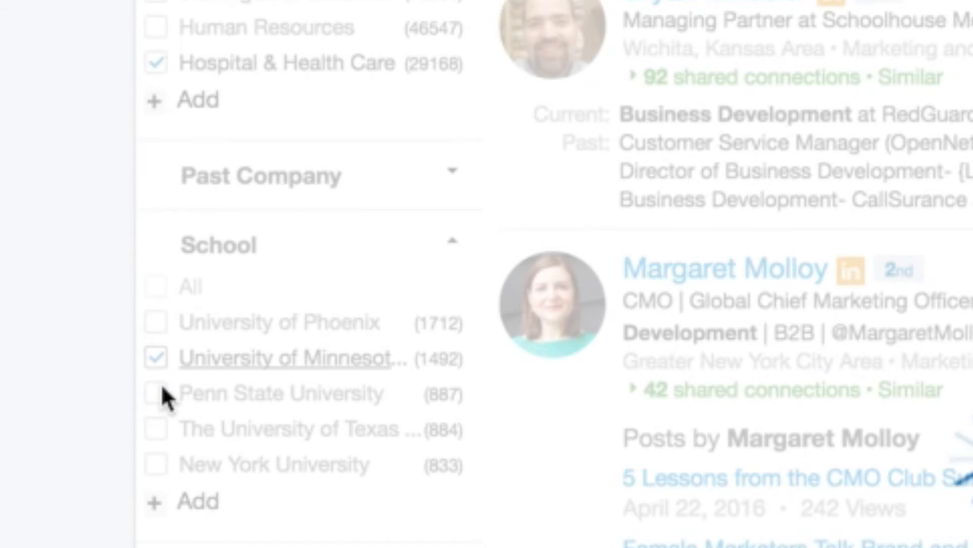
pyautogui.scroll(-3)
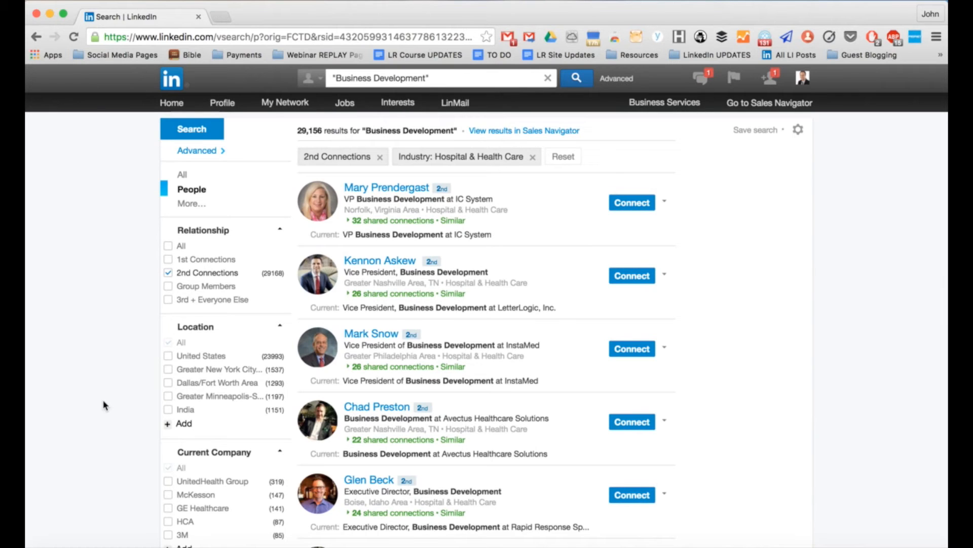
pyautogui.moveTo(143, 403)
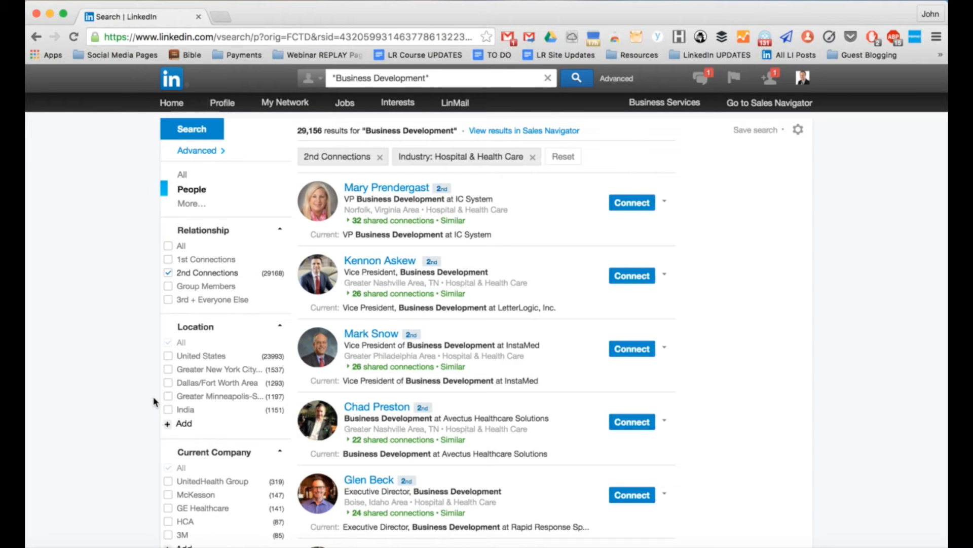
# Step: Check Greater Minneapolis-St. Paul Area under Location, narrowing results to 1,197
pyautogui.click(168, 396)
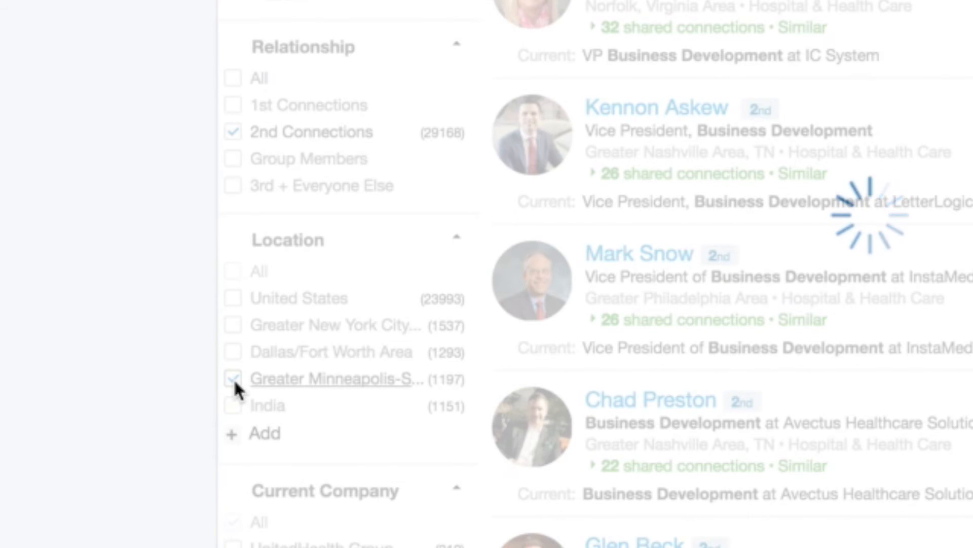
pyautogui.click(233, 378)
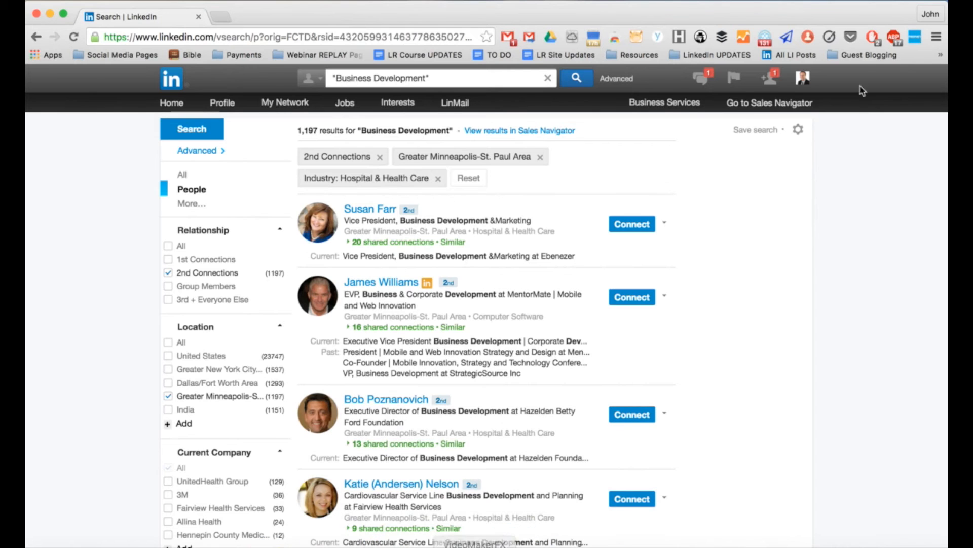
# Step: Set the LinMailPro extension to Messaging mode so Select for LinMail checkboxes appear on results
pyautogui.click(787, 37)
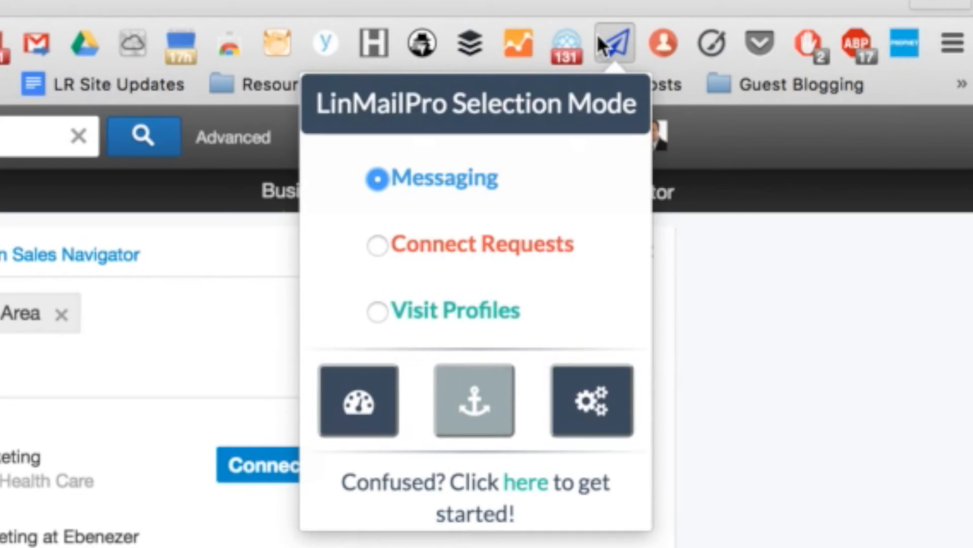
pyautogui.moveTo(555, 128)
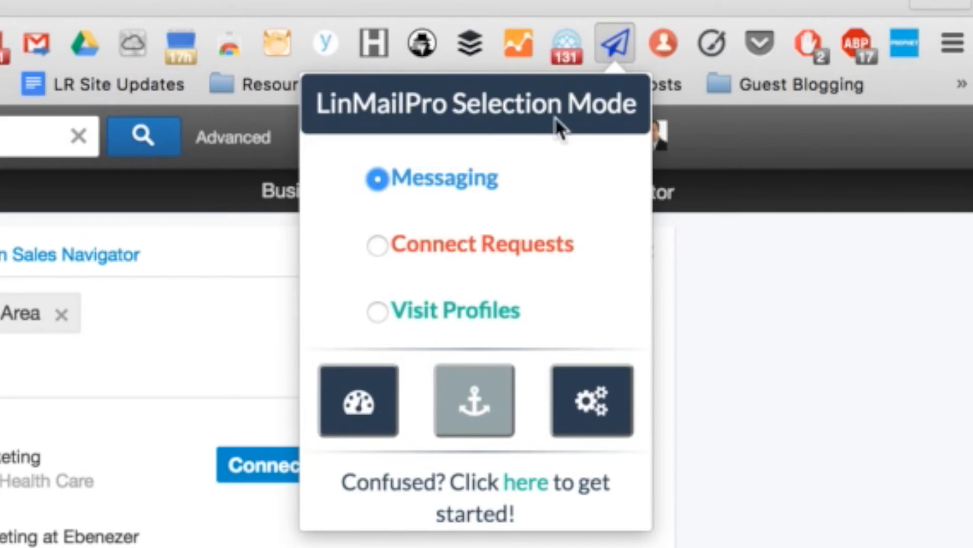
pyautogui.click(614, 43)
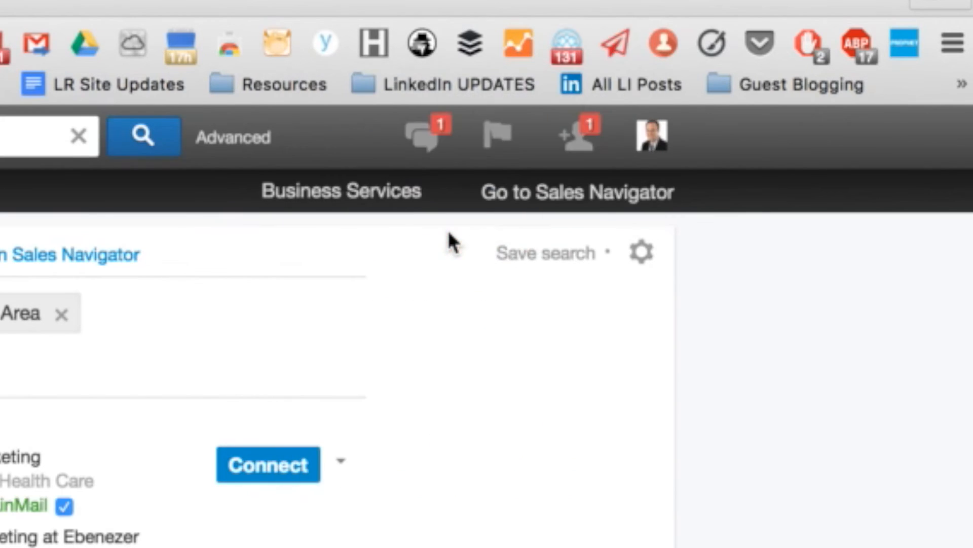
pyautogui.scroll(-3)
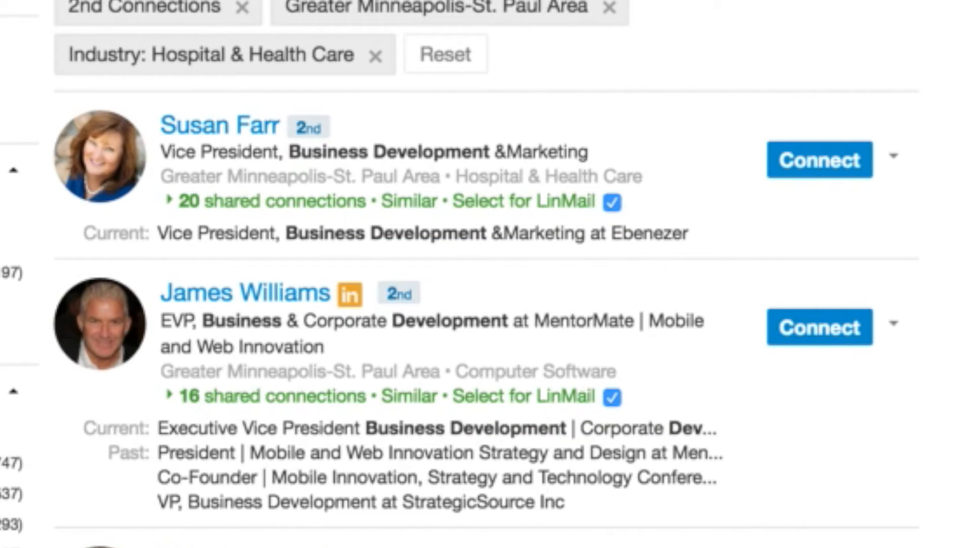
pyautogui.moveTo(646, 117)
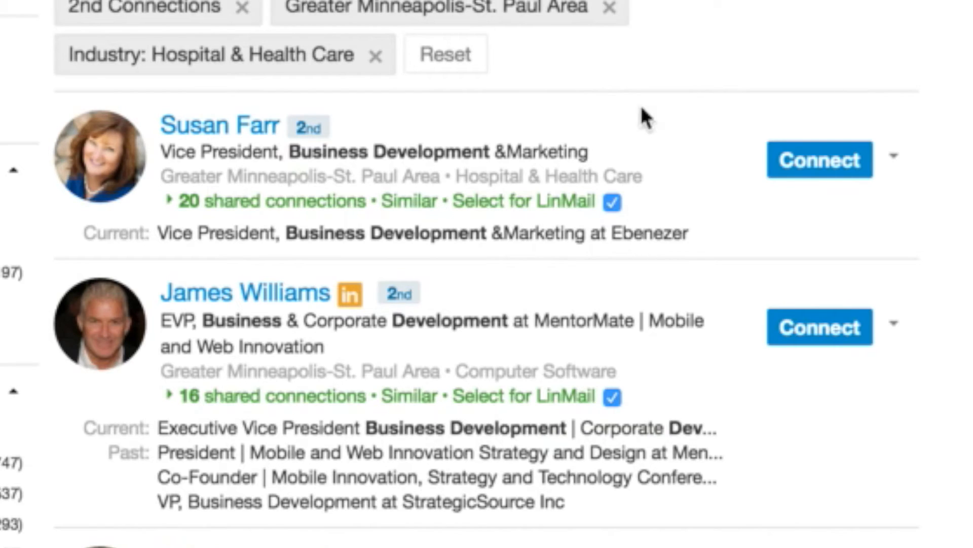
# Step: Queue the checked prospects, keep Connect Requests mode, and go to the LinMailPro Dashboard
pyautogui.click(459, 106)
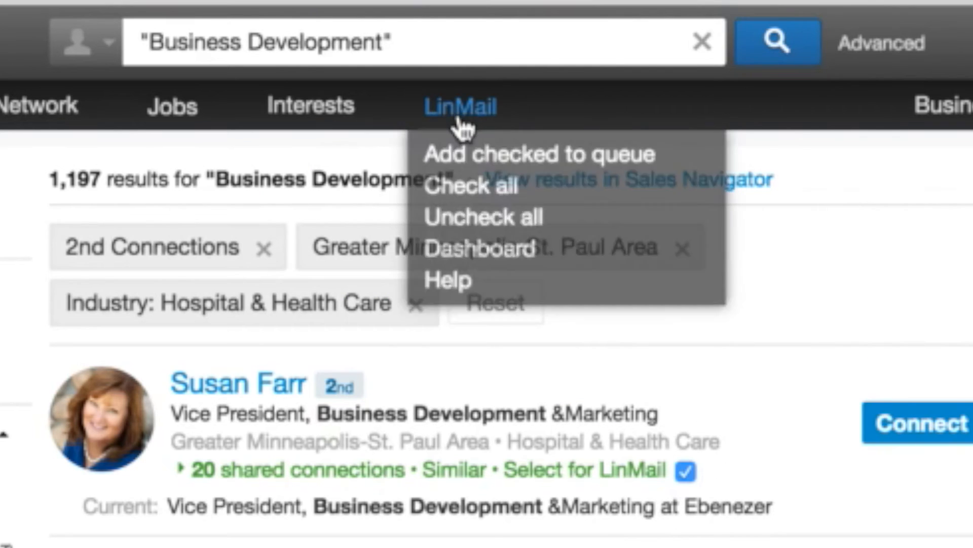
pyautogui.click(460, 105)
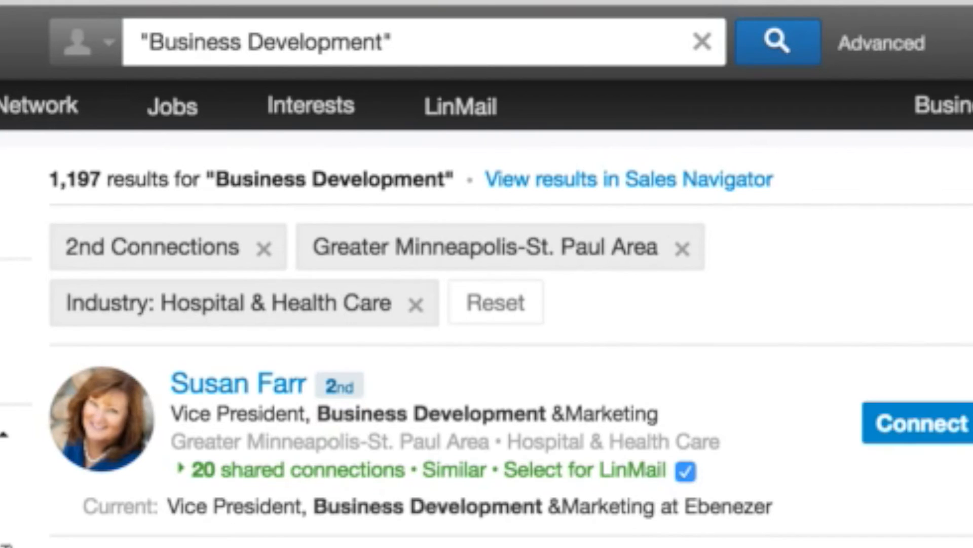
pyautogui.moveTo(553, 419)
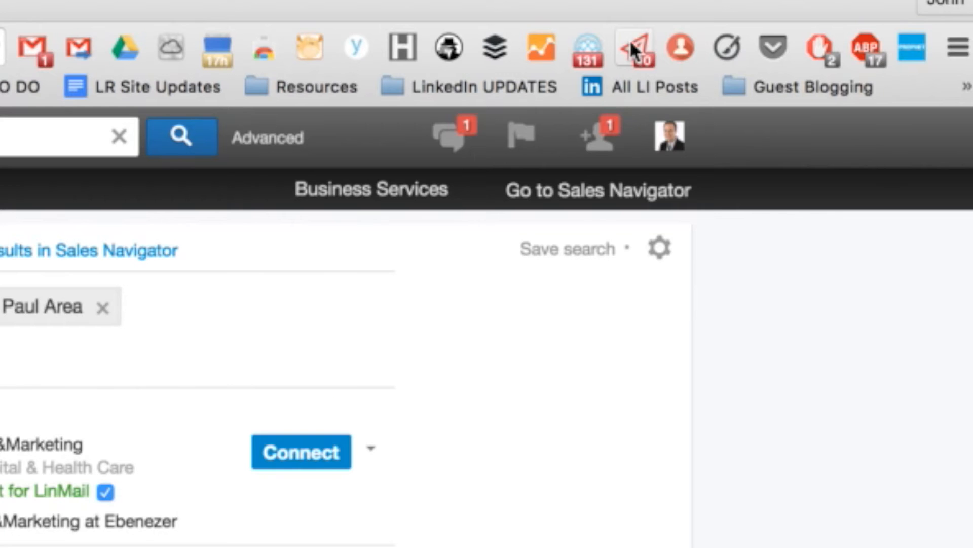
pyautogui.click(633, 48)
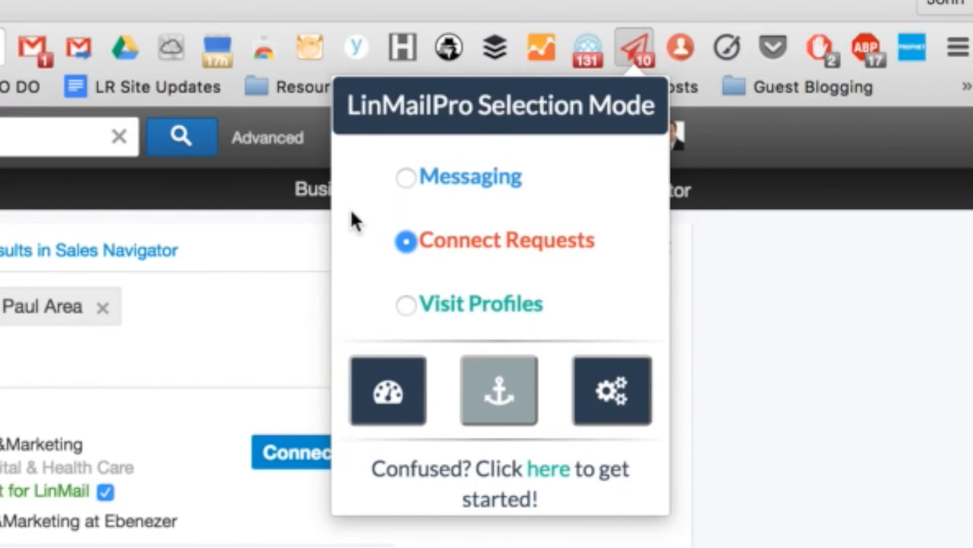
pyautogui.moveTo(446, 159)
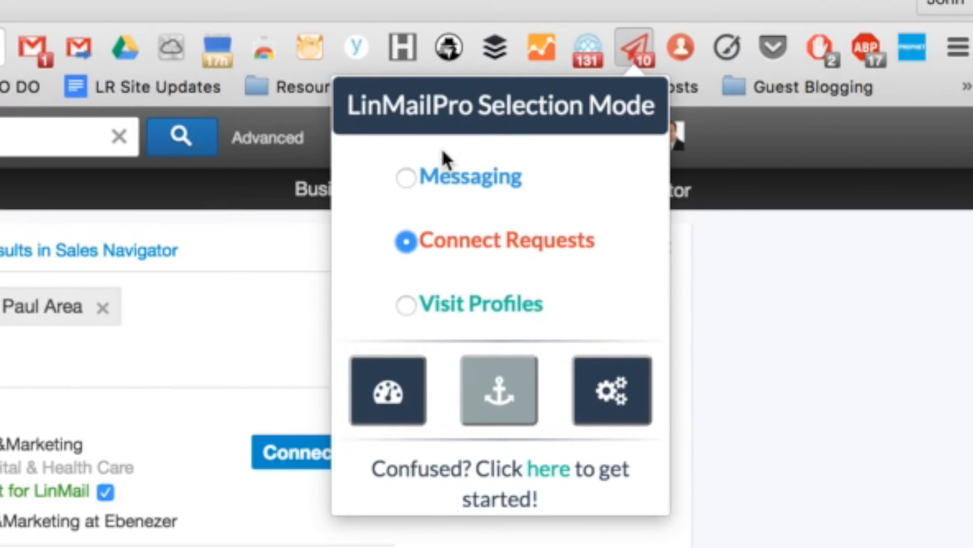
pyautogui.moveTo(462, 241)
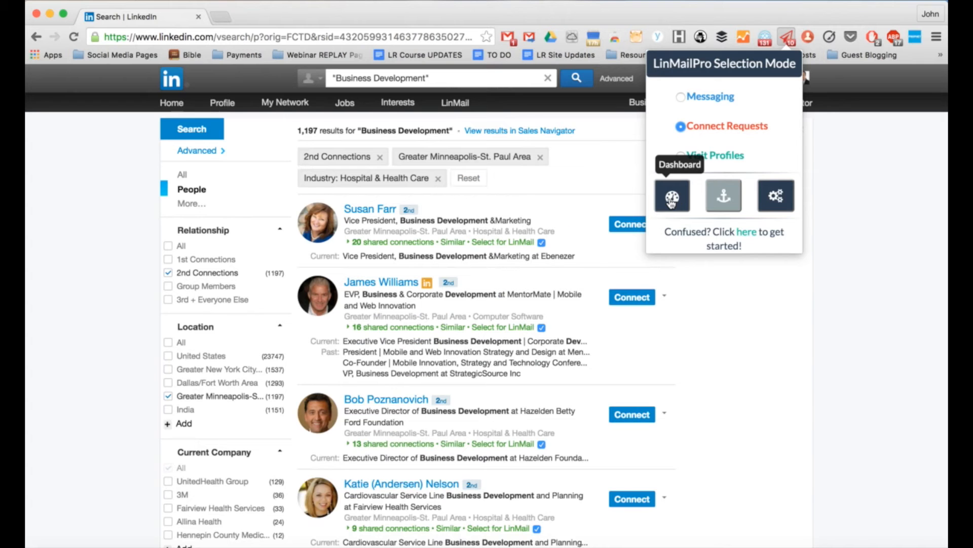
pyautogui.click(671, 196)
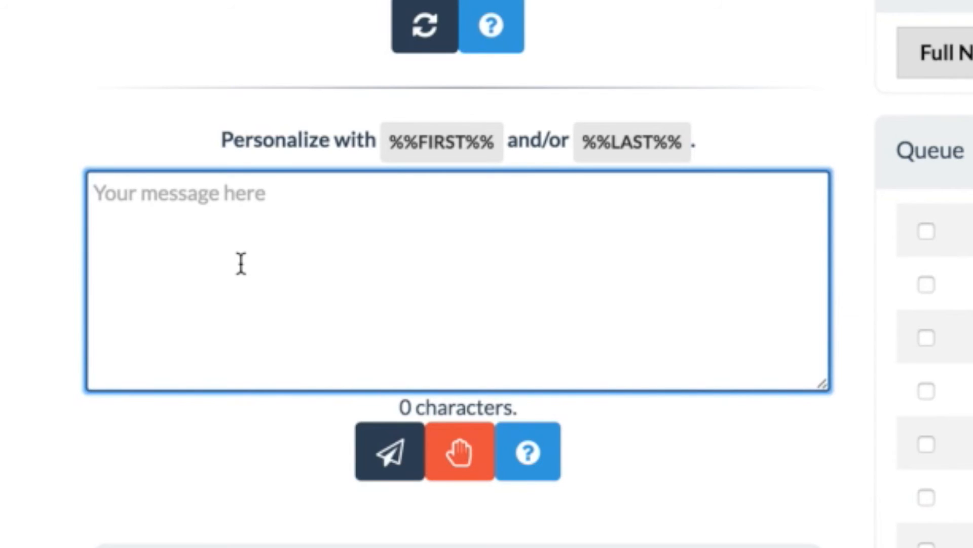
# Step: Write the invitation 'Hi %%FIRST%% ... would love to connect! ... glorious weather today ... - John N' with the first-name tag
pyautogui.write('Hi')
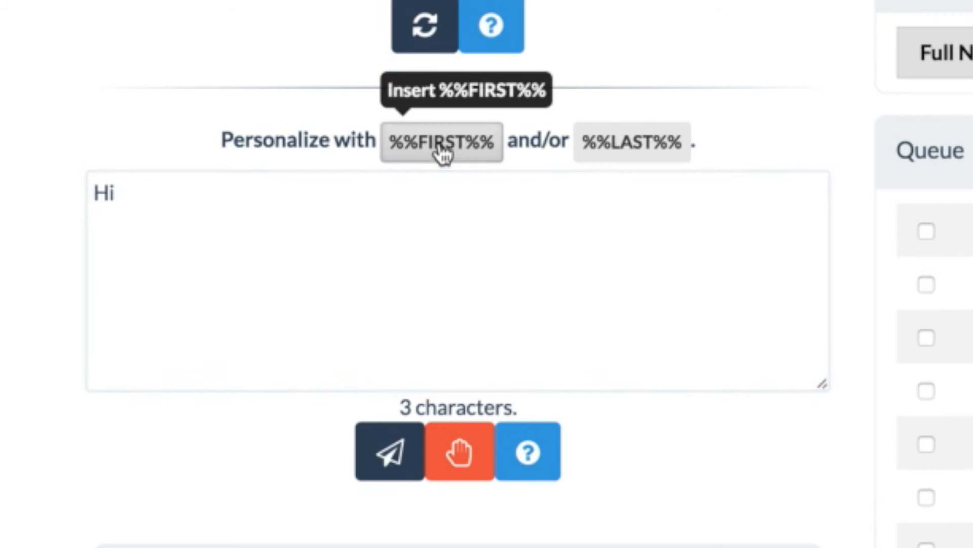
pyautogui.write('%%FIRST%% - came across your profile here on LinkedIn, was intrigued and o')
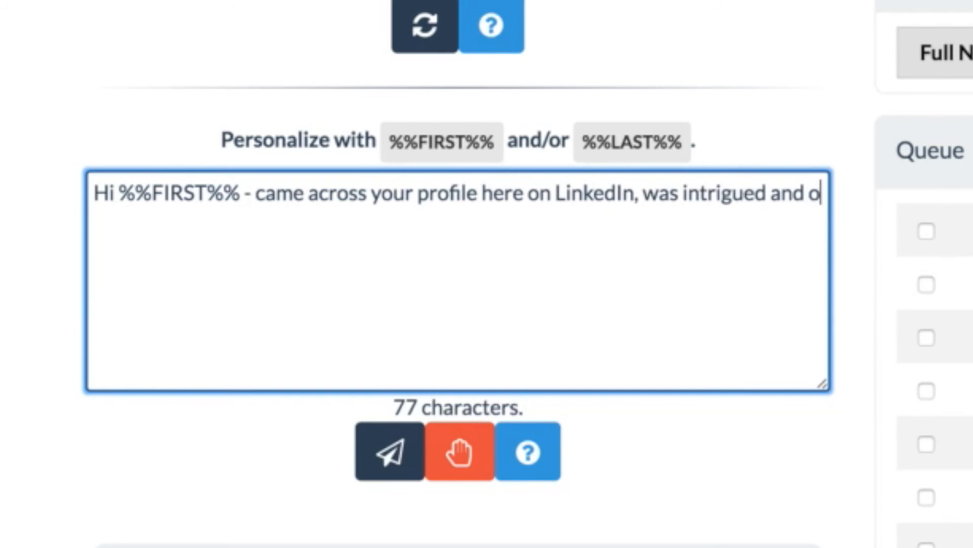
pyautogui.write('would love to')
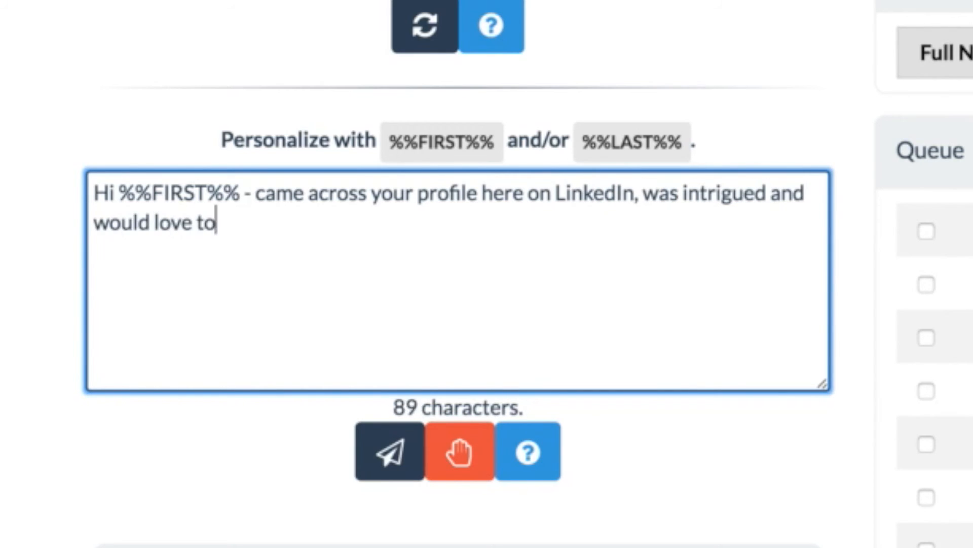
pyautogui.write('connect! Also')
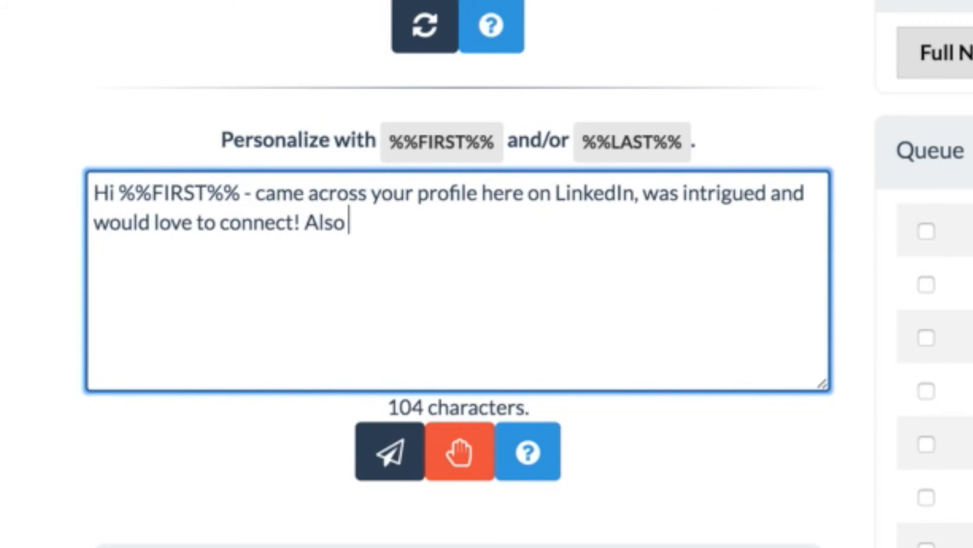
pyautogui.write('I noticed you live here in the MSP area like I')
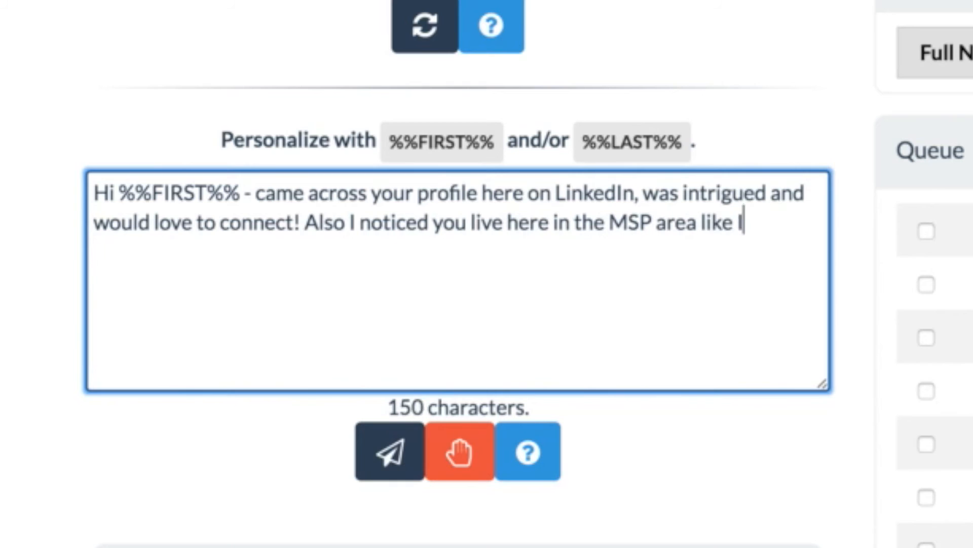
pyautogui.write('do - glorious')
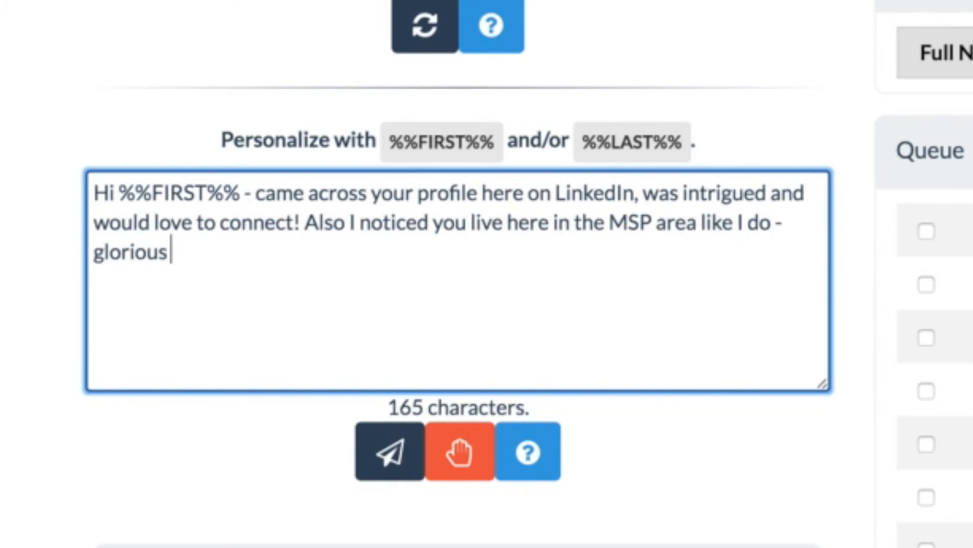
pyautogui.write("weather today, isn't")
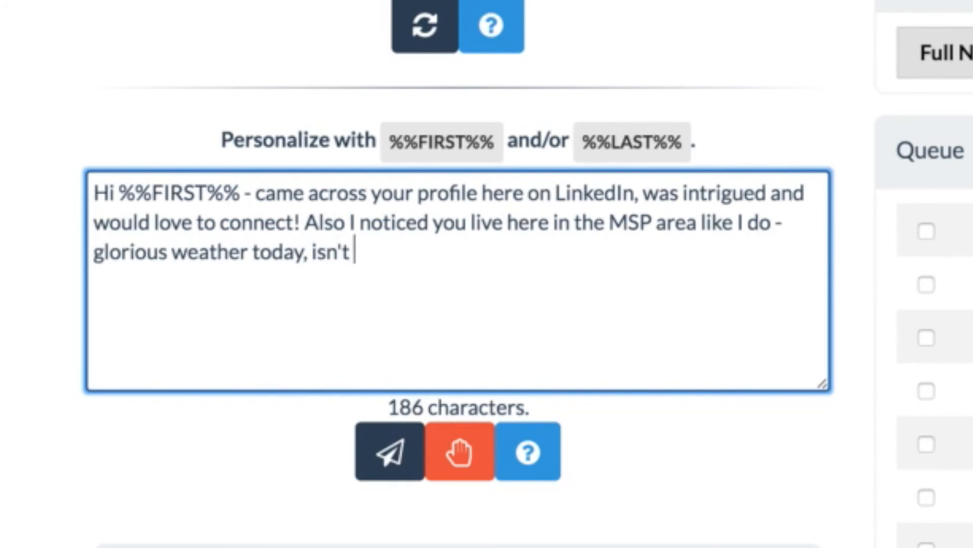
pyautogui.write('it? (Finally!) Cheers and l')
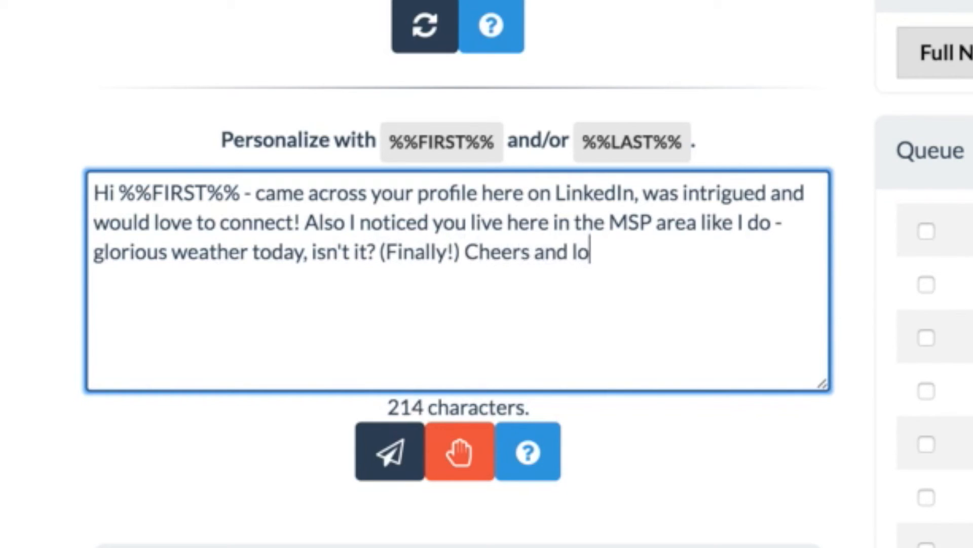
pyautogui.write('ok forewa')
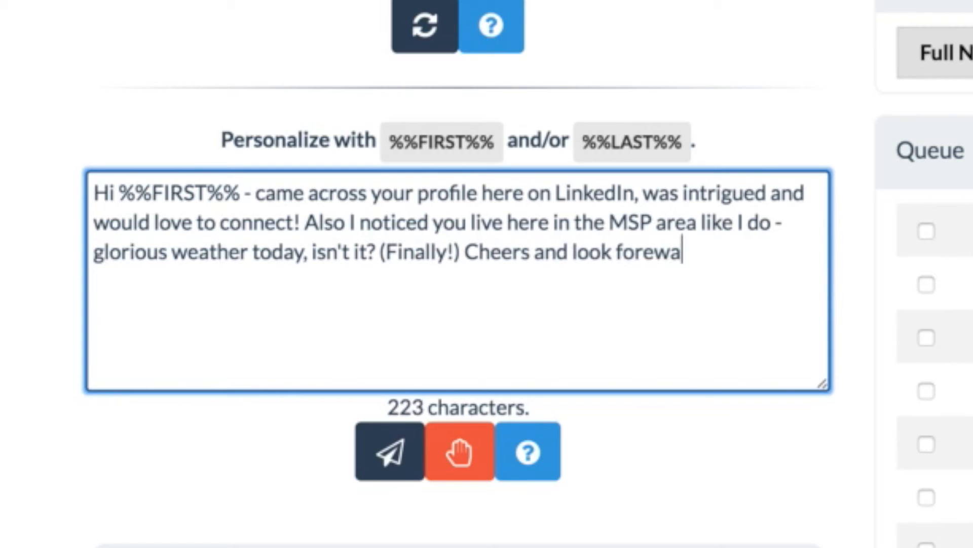
pyautogui.write('rd to connect')
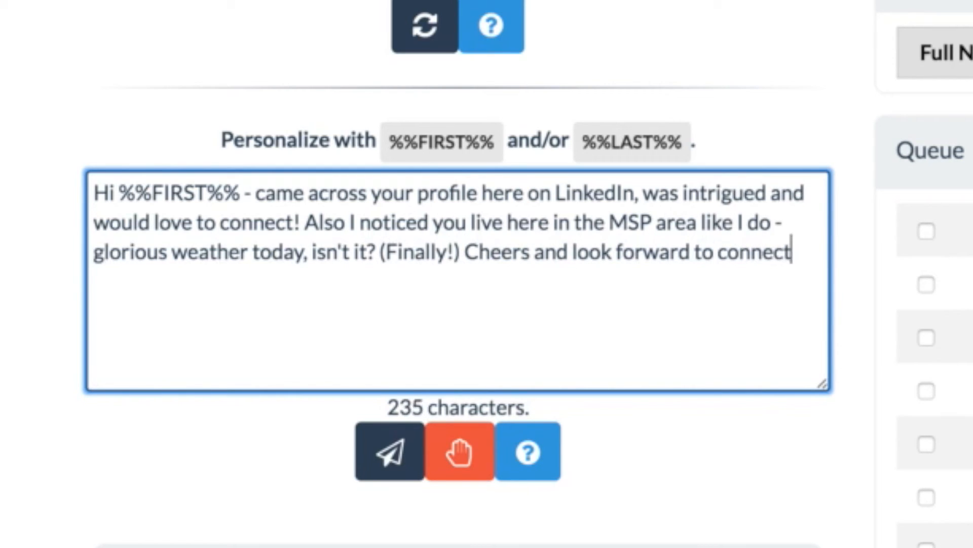
pyautogui.write('ing! - John Nemo')
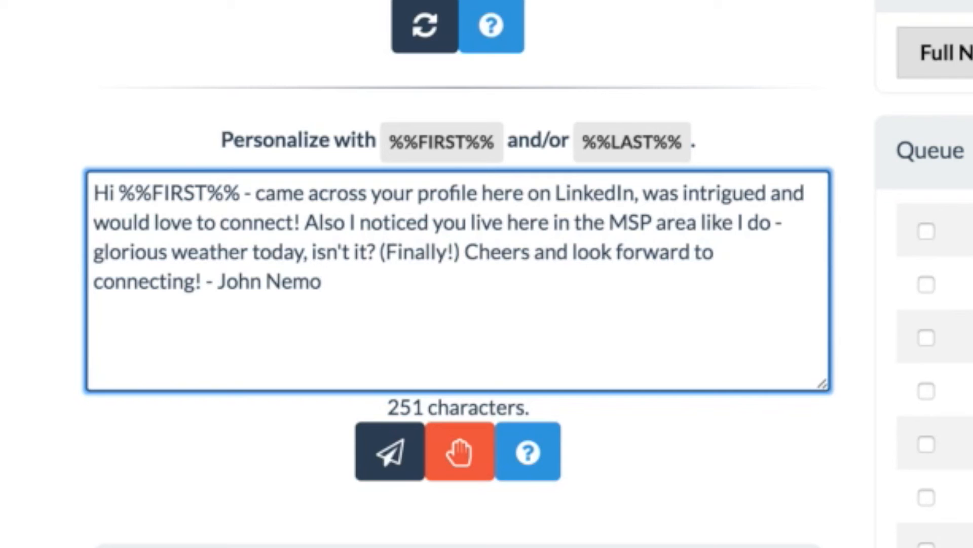
# Step: Review the Preview panel showing the invitation with the first prospect's real first name
pyautogui.scroll(-3)
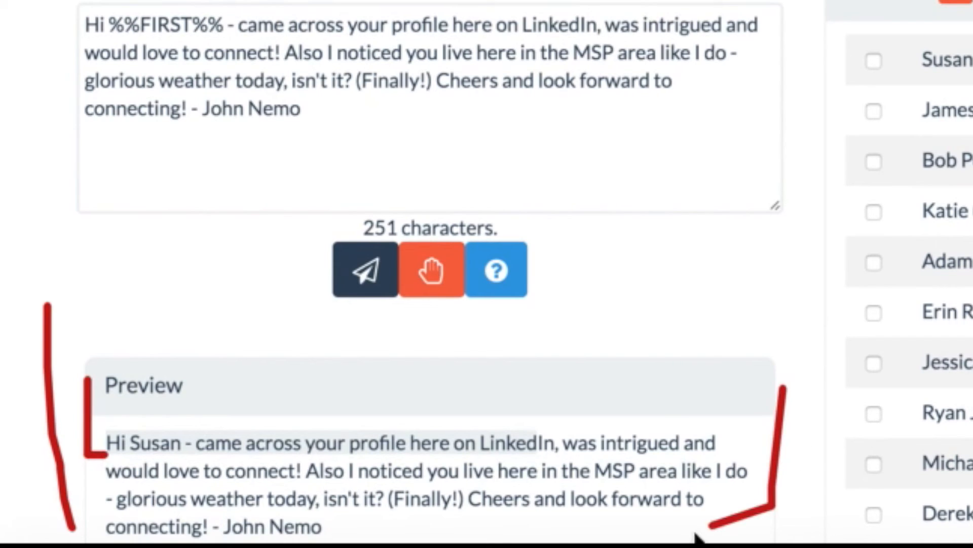
pyautogui.moveTo(509, 419)
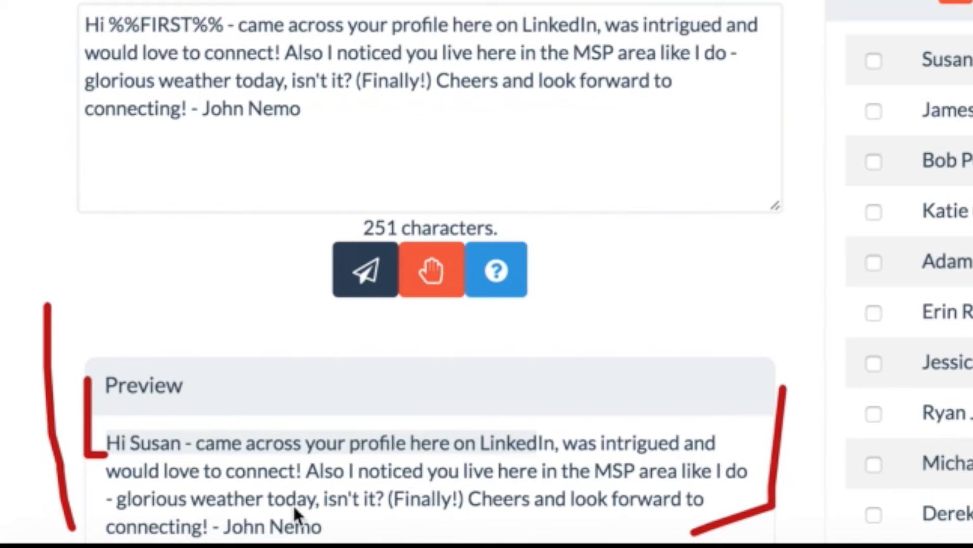
pyautogui.moveTo(710, 463)
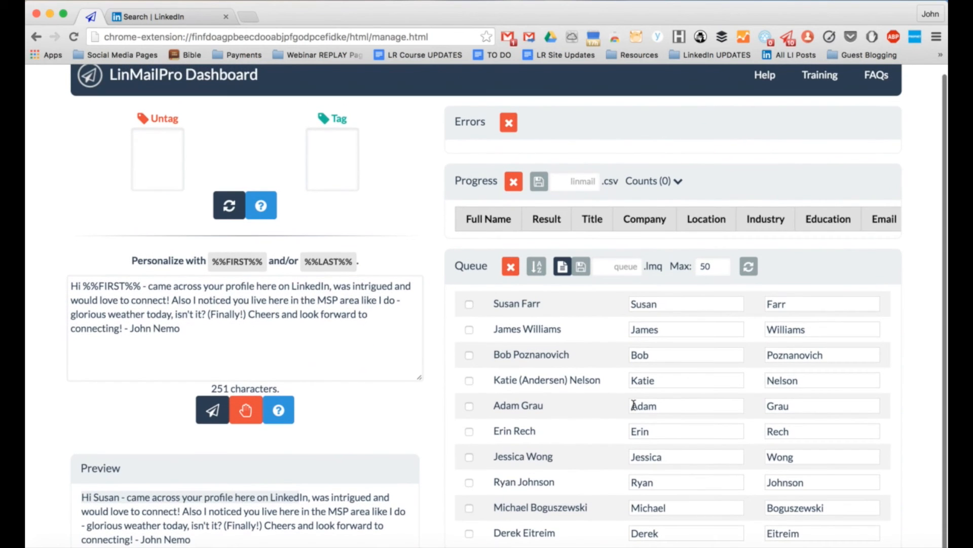
# Step: Verify the queued first-name entries such as Susan and Farr before launching the invitations
pyautogui.click(685, 303)
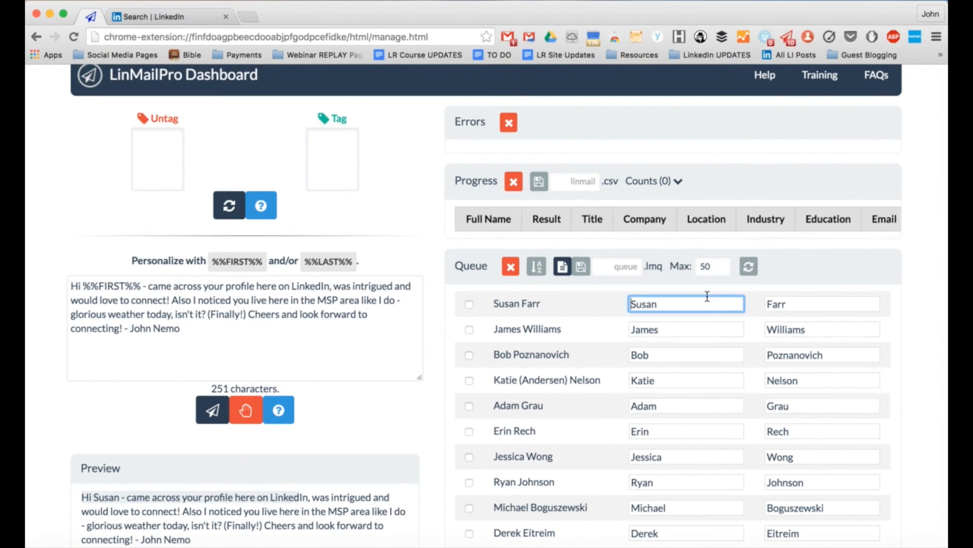
pyautogui.click(686, 328)
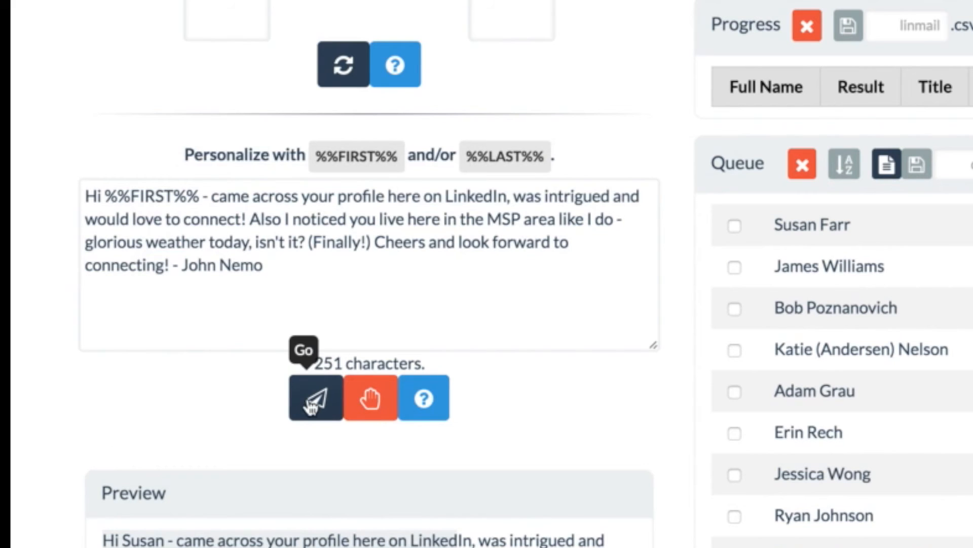
pyautogui.moveTo(313, 404)
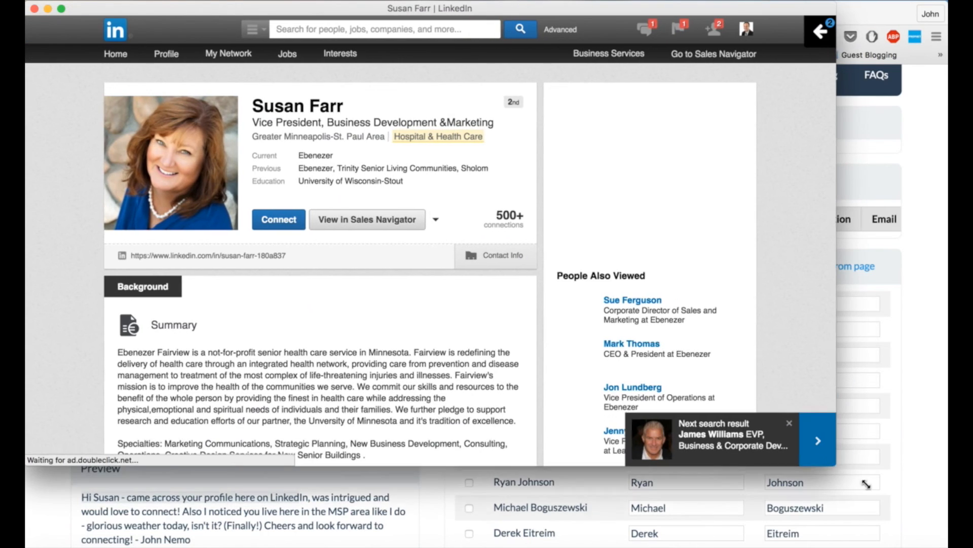
# Step: Send Susan the personalized MSP-area note as a Friend invitation and advance to the next profile
pyautogui.click(278, 220)
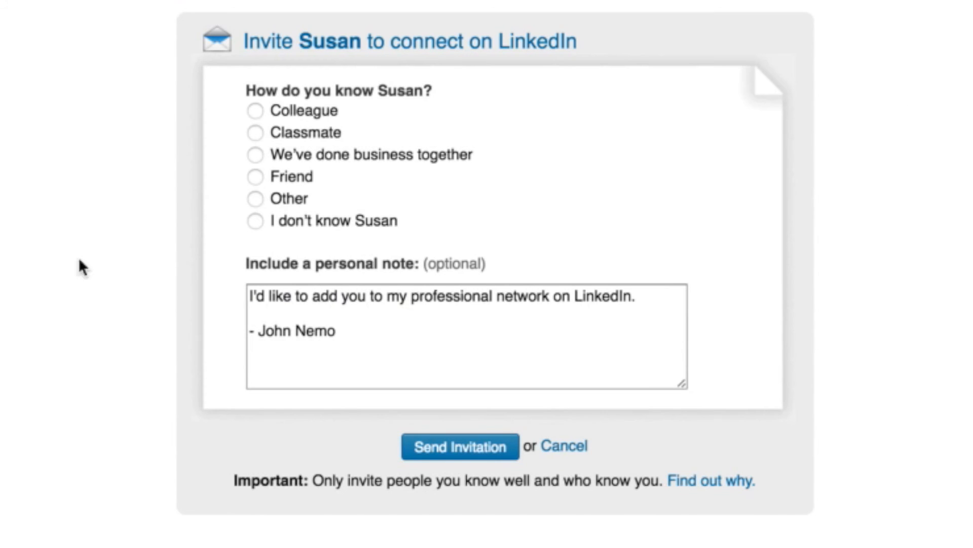
pyautogui.click(254, 176)
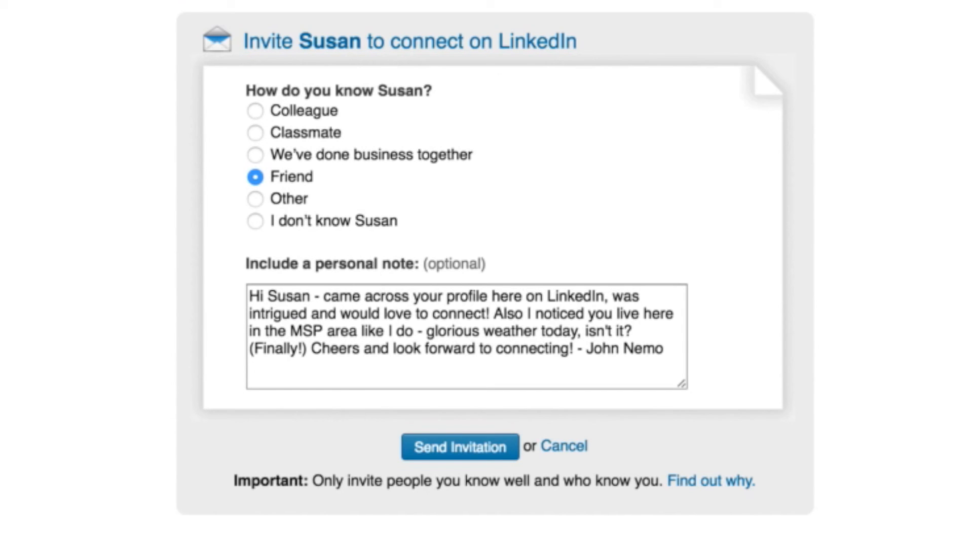
pyautogui.moveTo(172, 127)
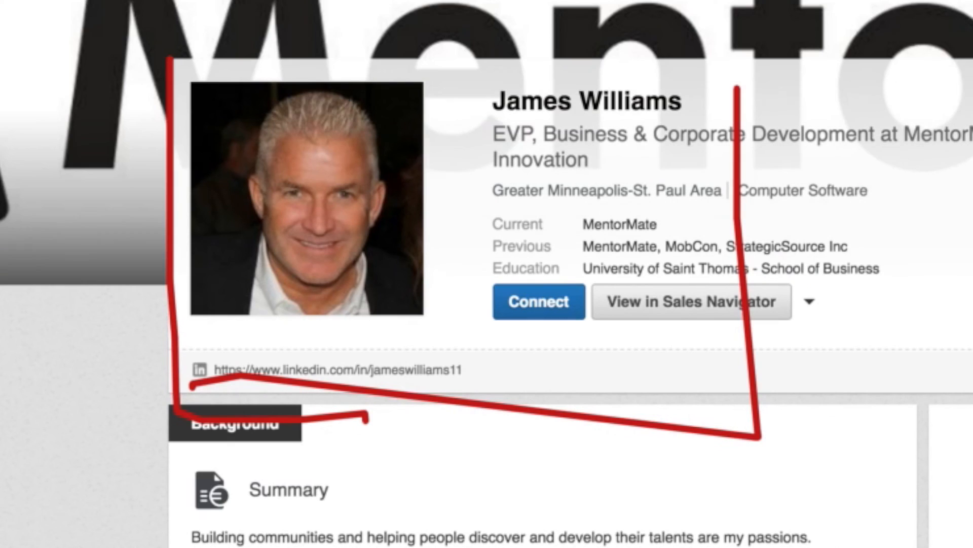
# Step: Send Bob and Katie personalized Friend invitations with the MSP-area note, continuing down the queue
pyautogui.click(538, 302)
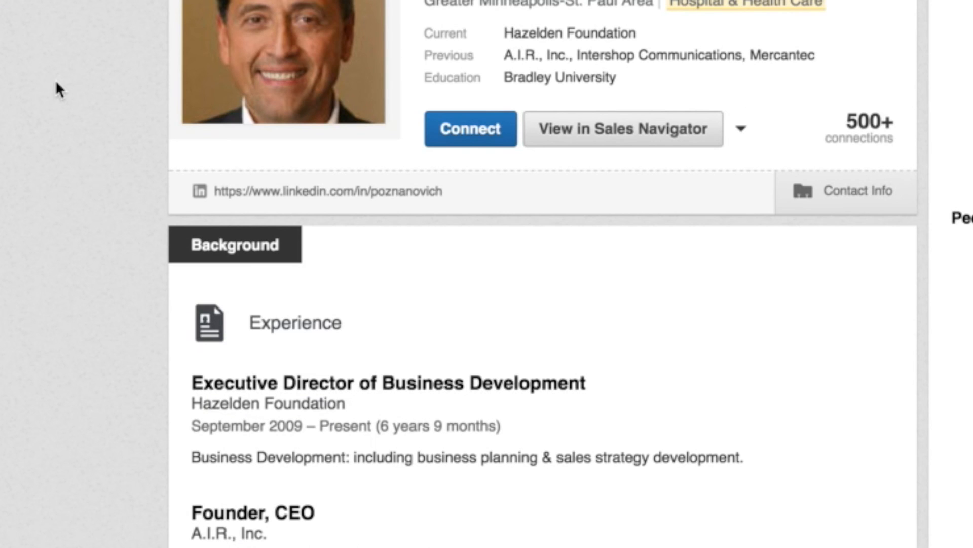
pyautogui.click(469, 129)
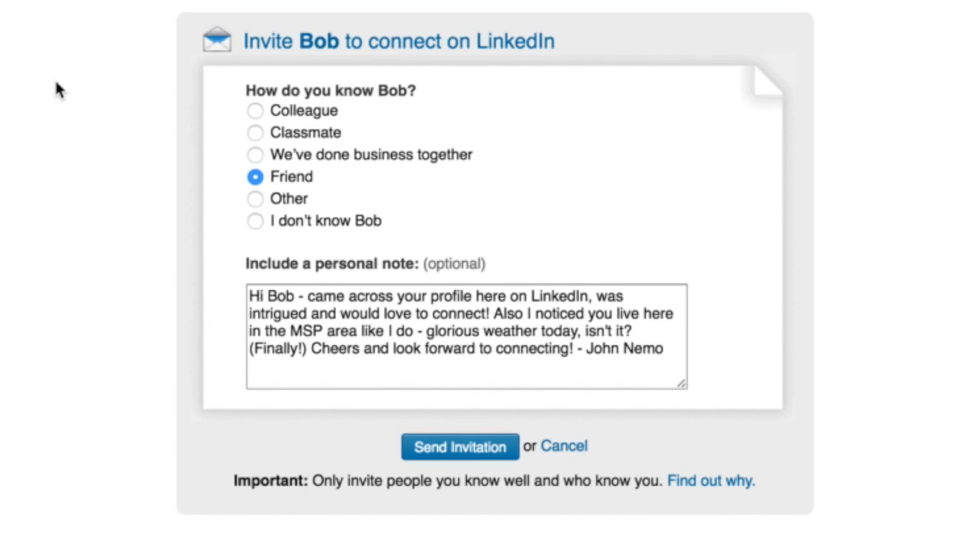
pyautogui.click(460, 446)
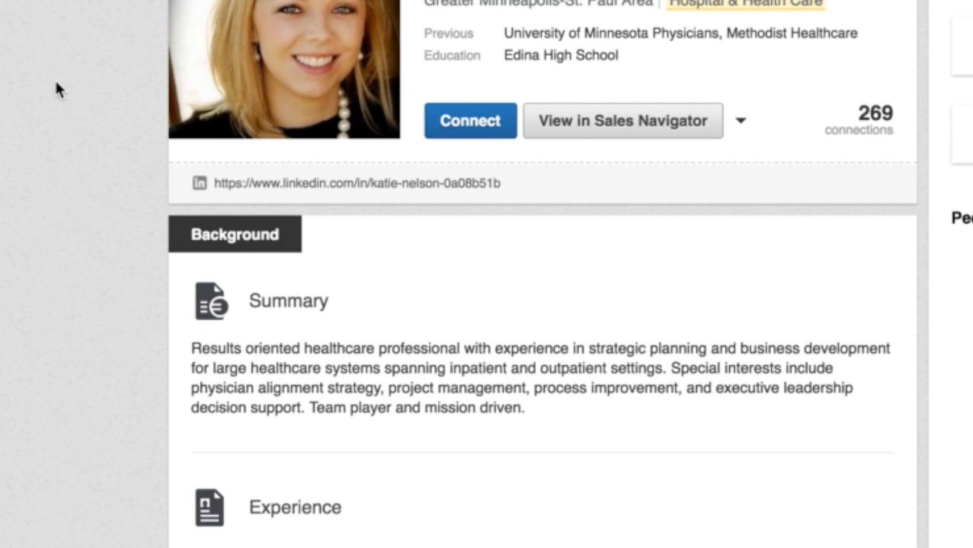
pyautogui.click(469, 121)
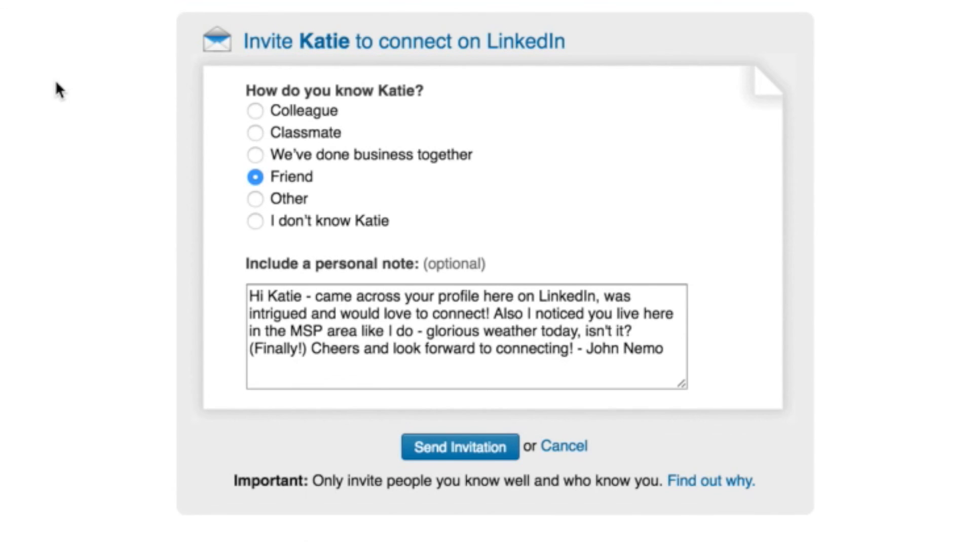